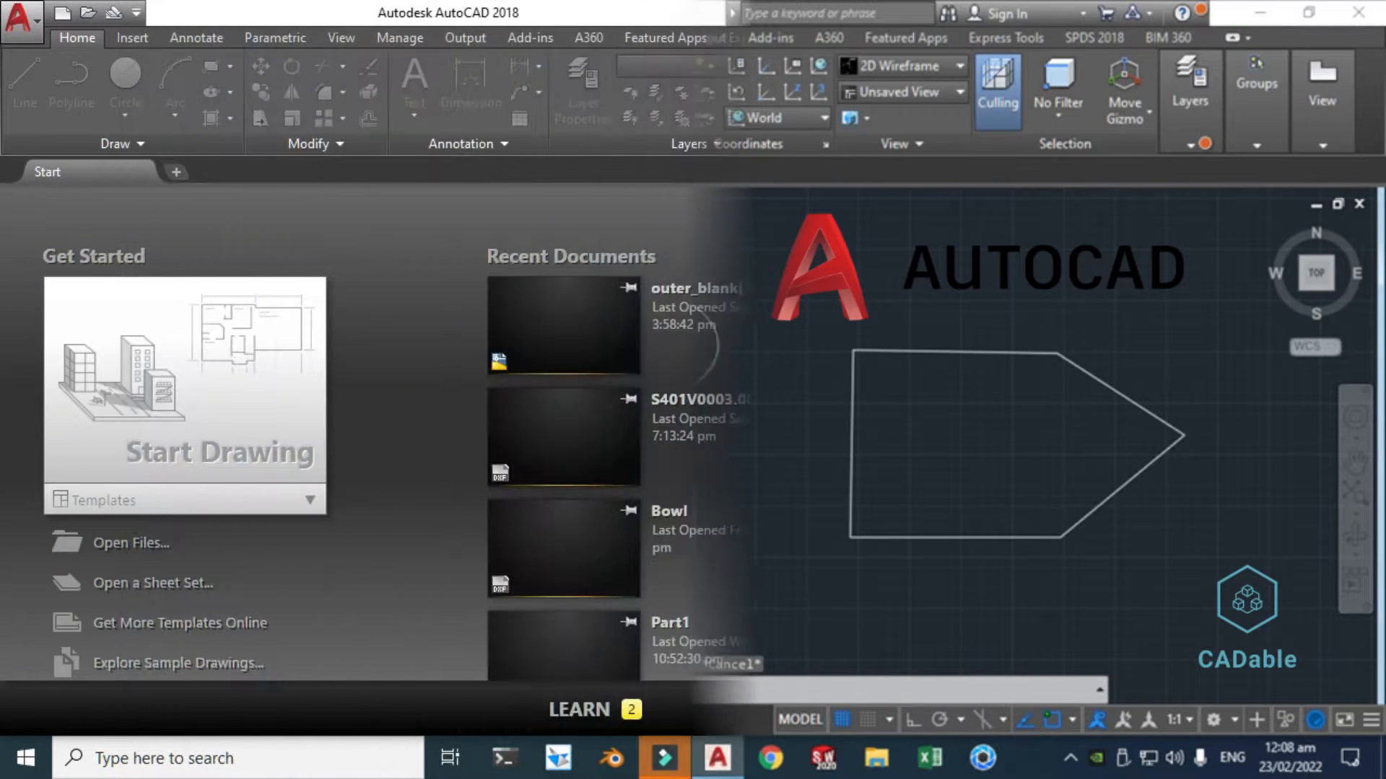
Step: Start a new blank drawing (Drawing3) from the Start tab
click(1312, 13)
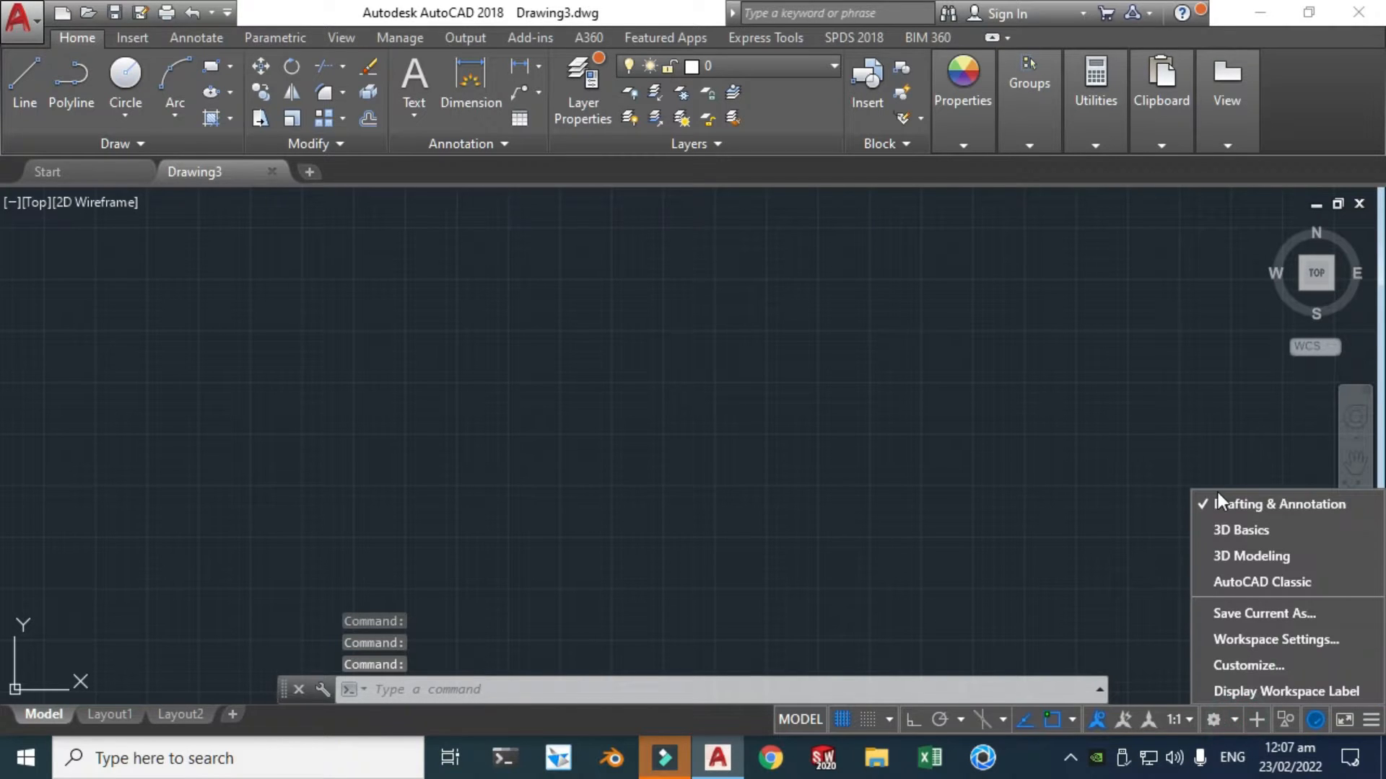
mouse_move(154, 303)
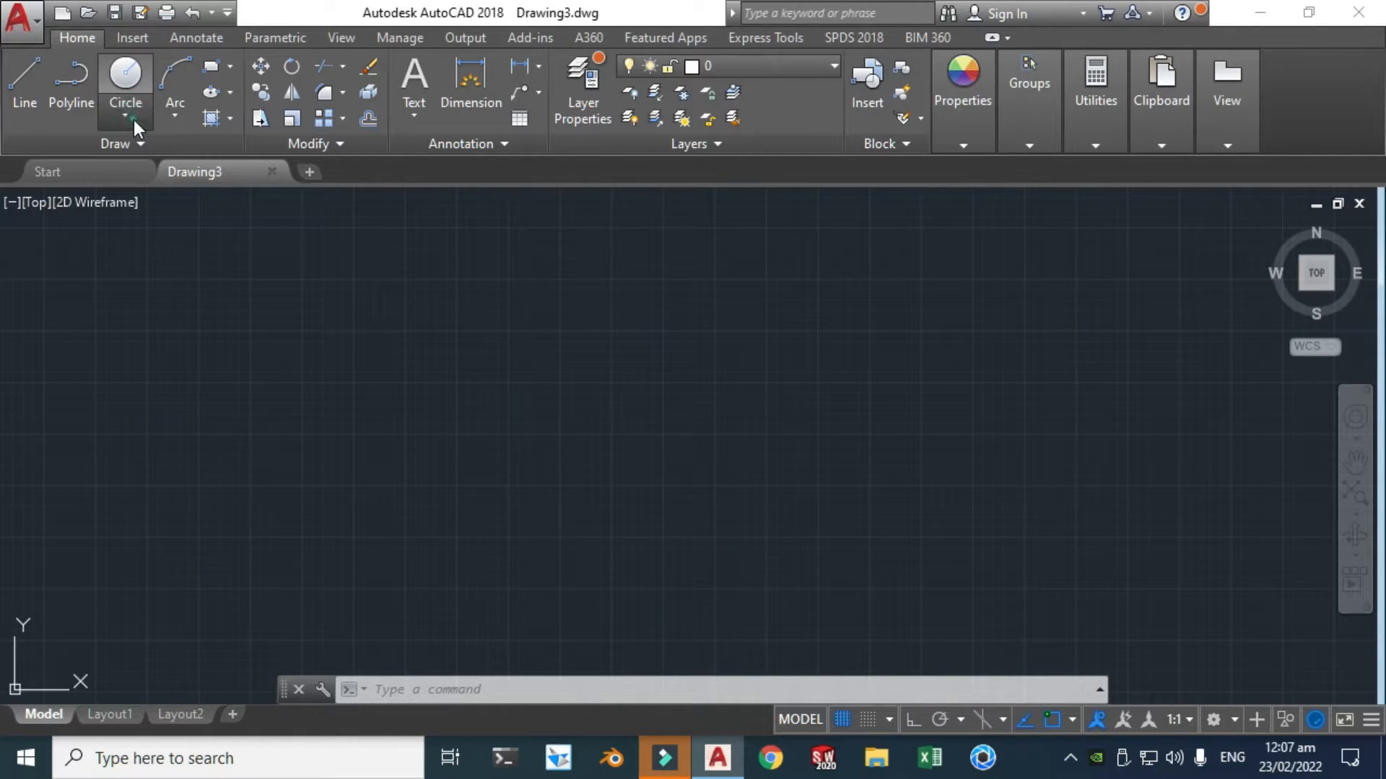
Step: Draw a circle, then an ellipse beside it and stretch its right grip wider
click(124, 75)
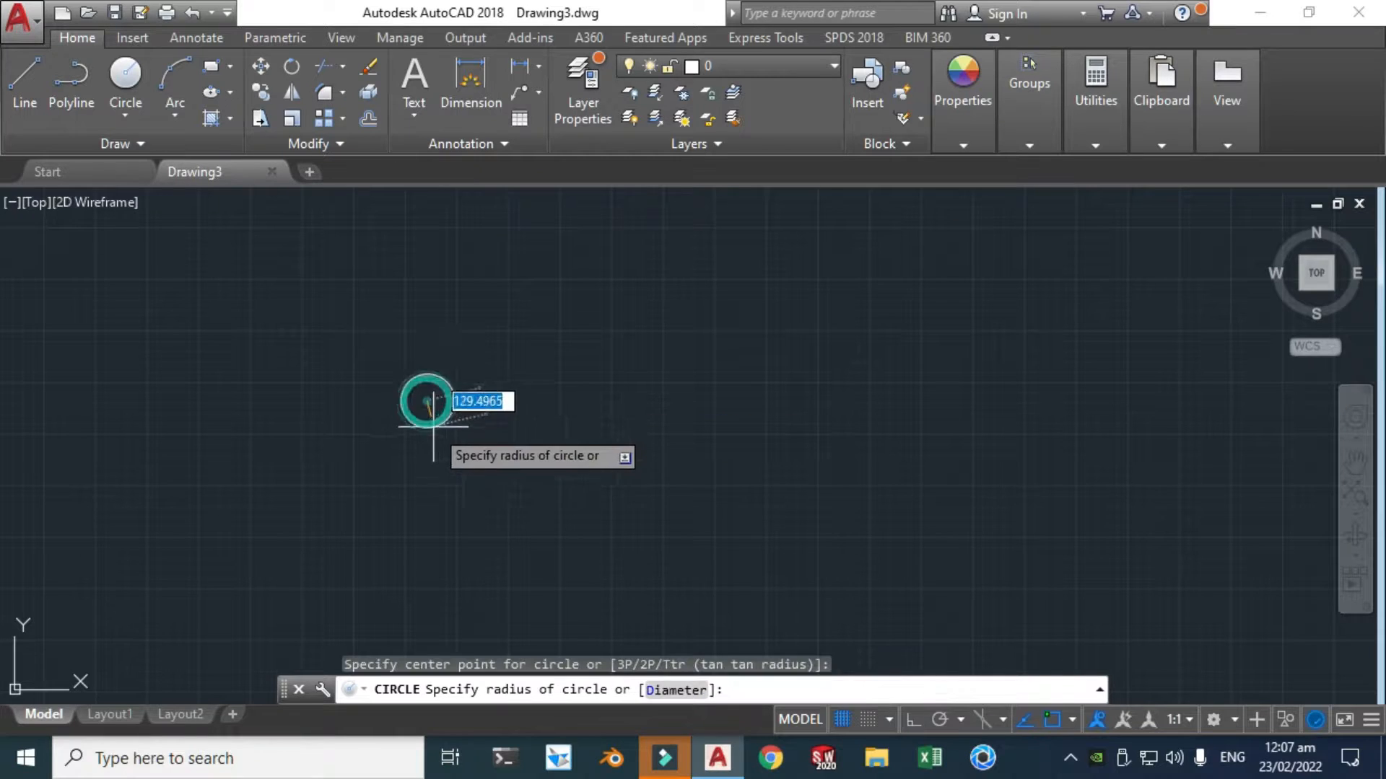
mouse_move(495, 429)
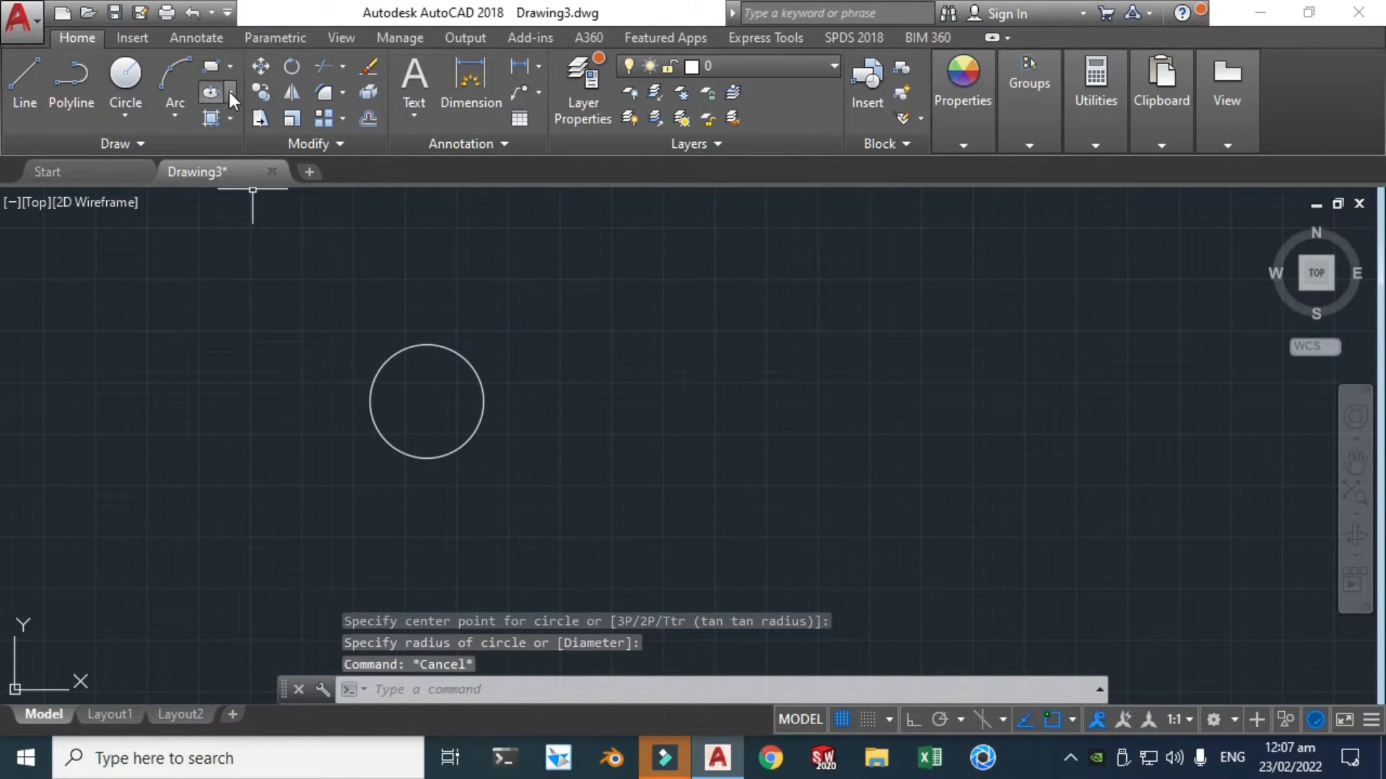
click(212, 91)
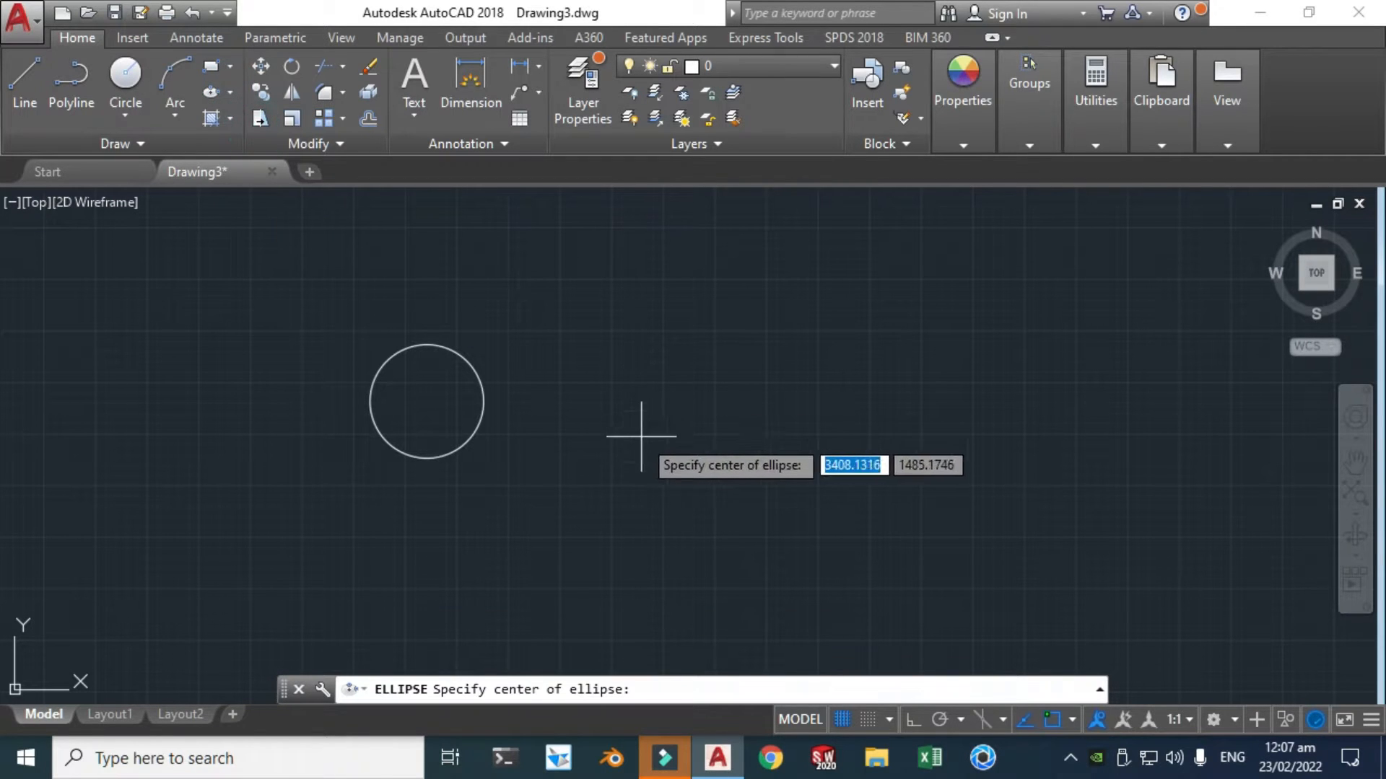
click(640, 436)
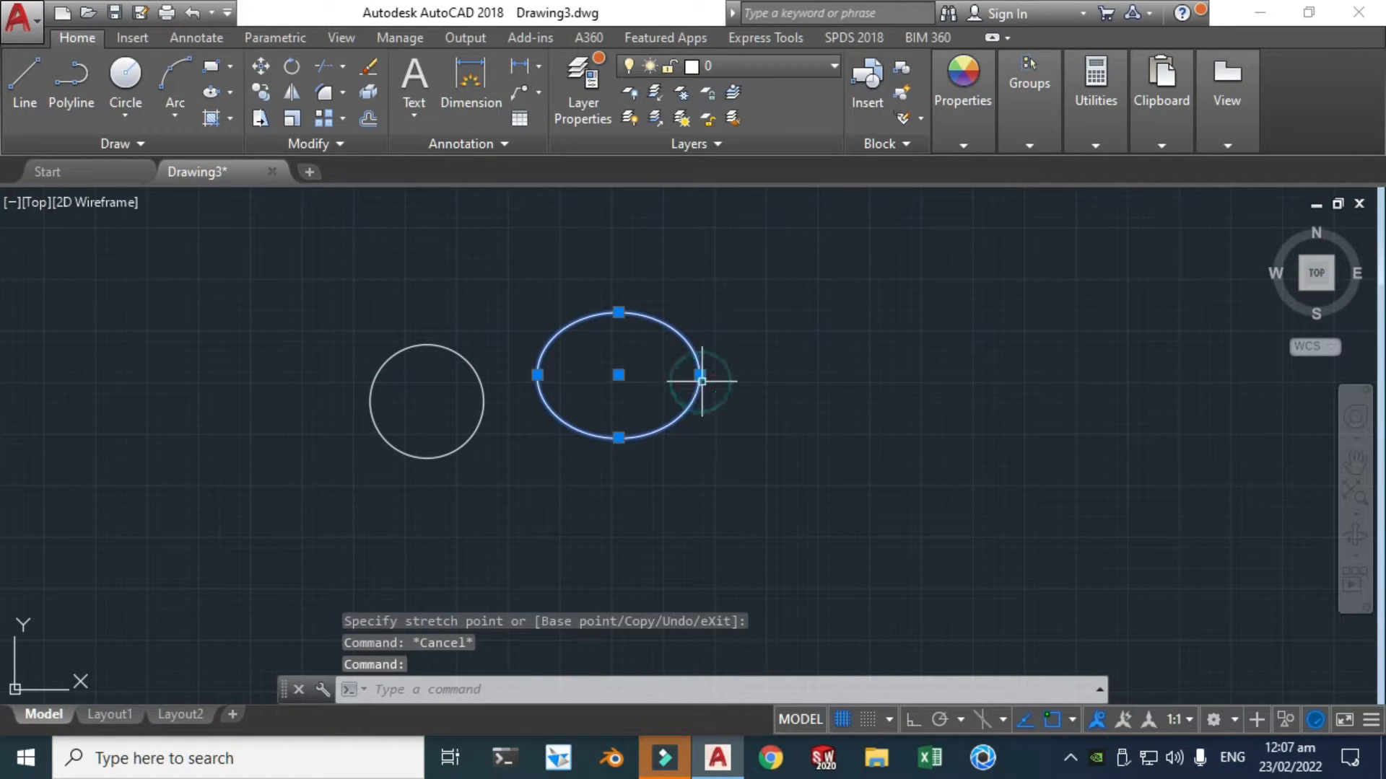
click(701, 379)
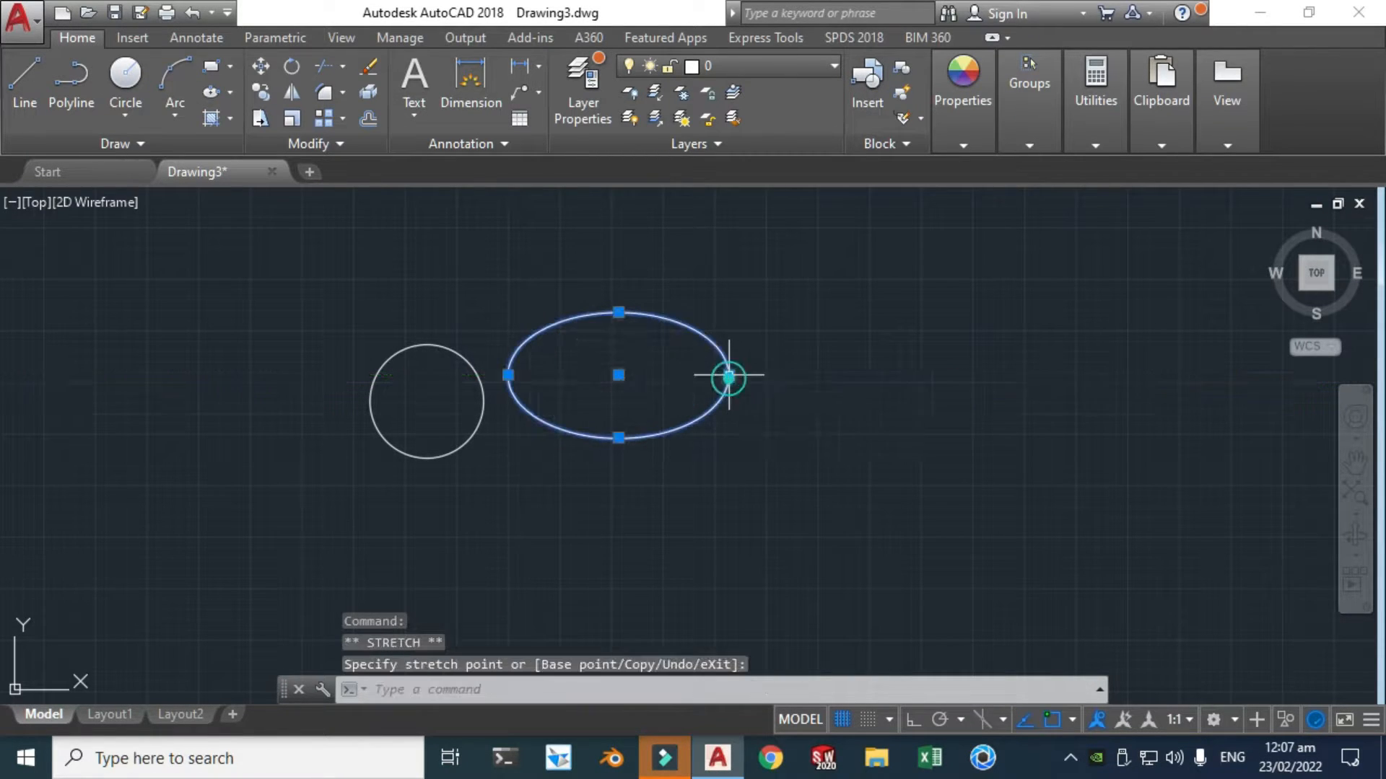
key(Escape)
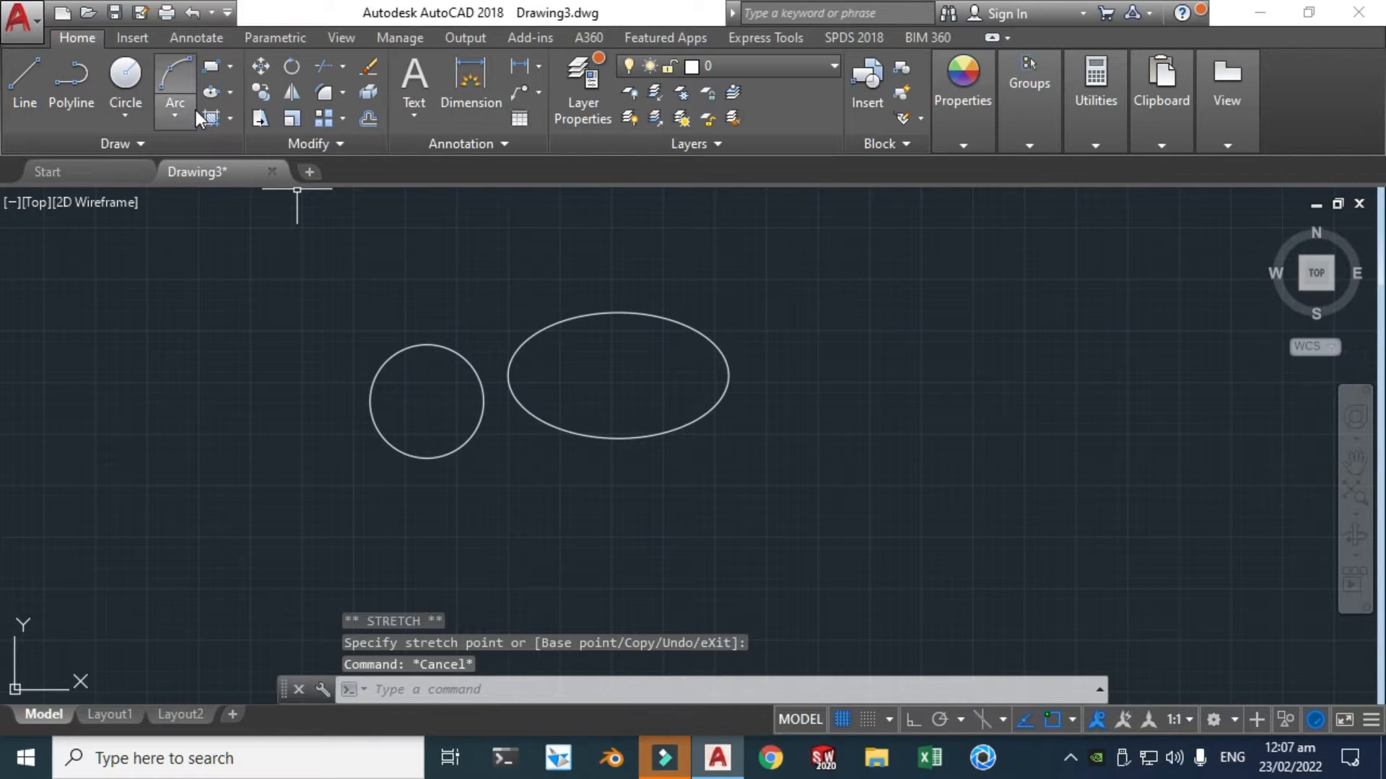
Step: Draw a rectangle below the circle and ellipse
click(211, 66)
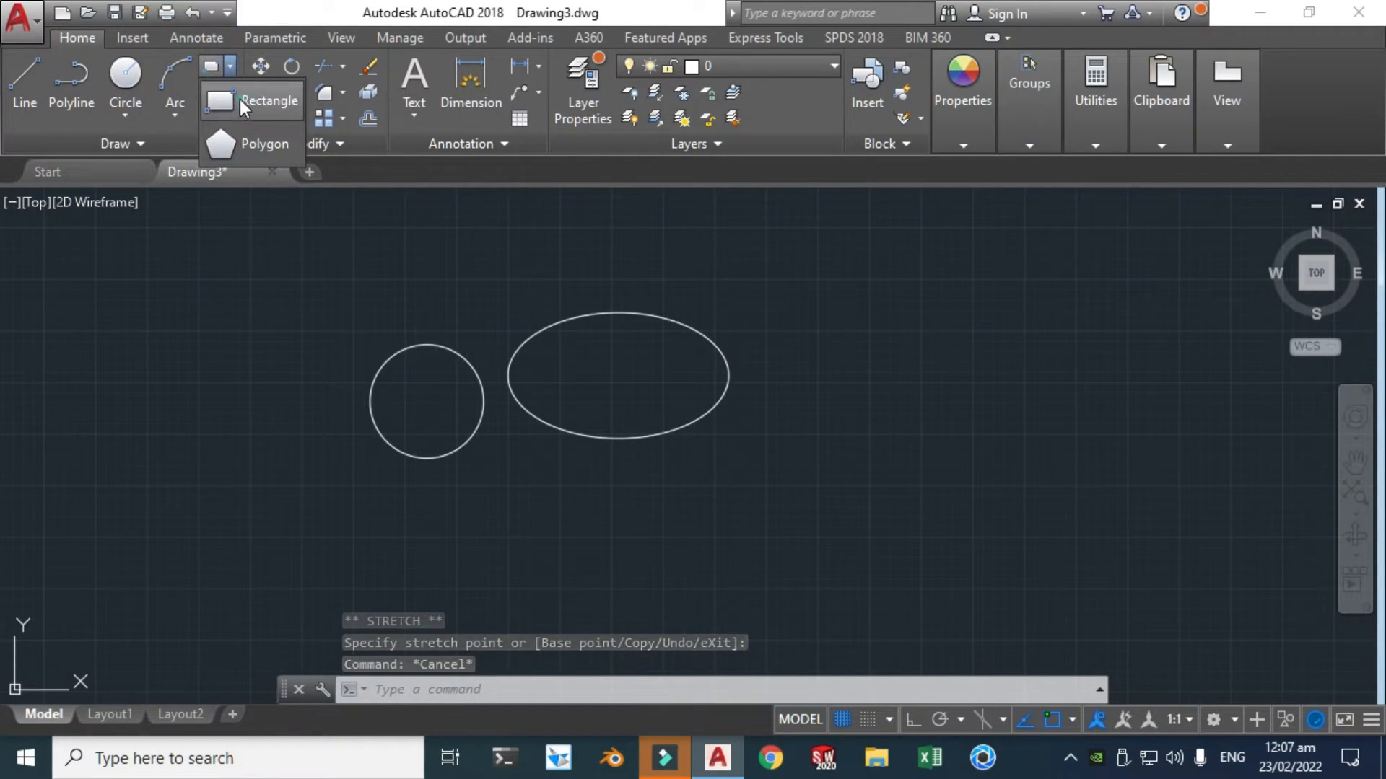
click(272, 99)
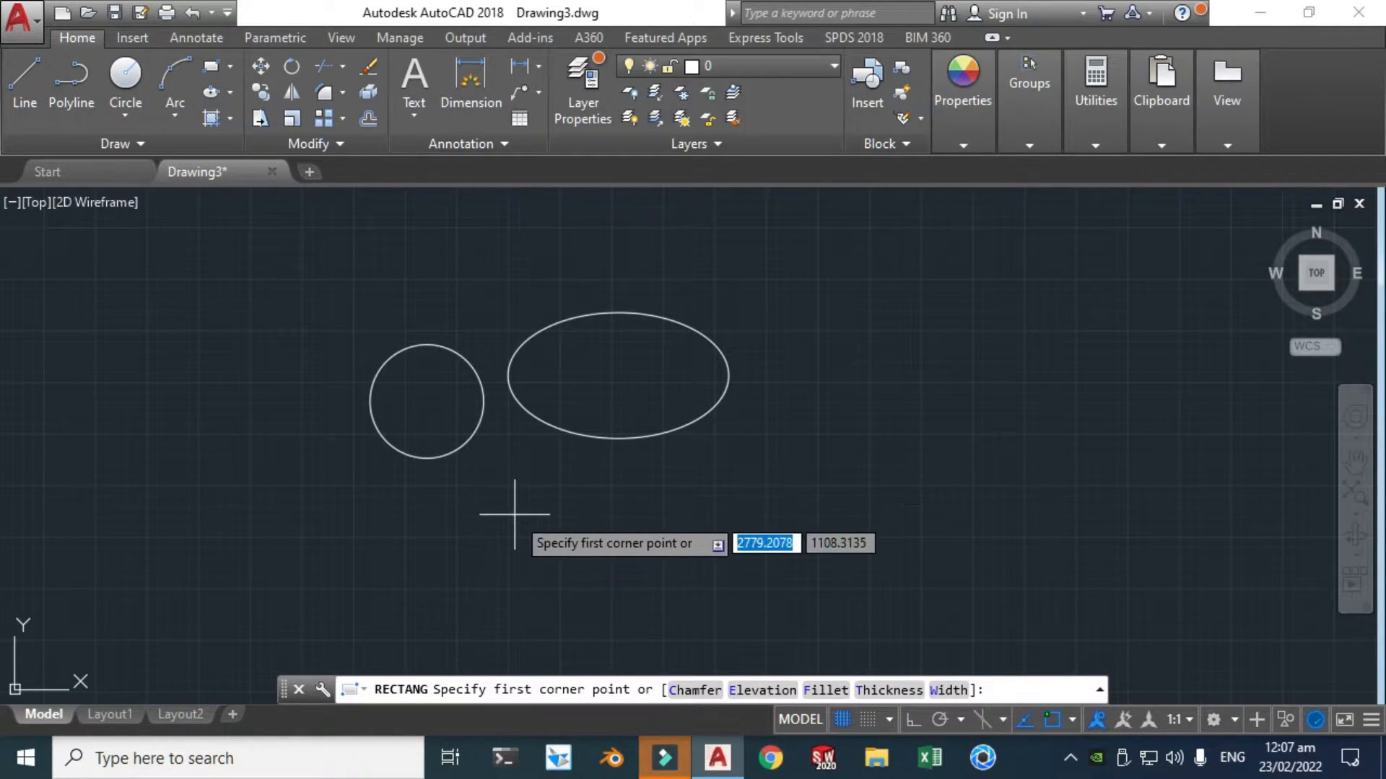
click(514, 514)
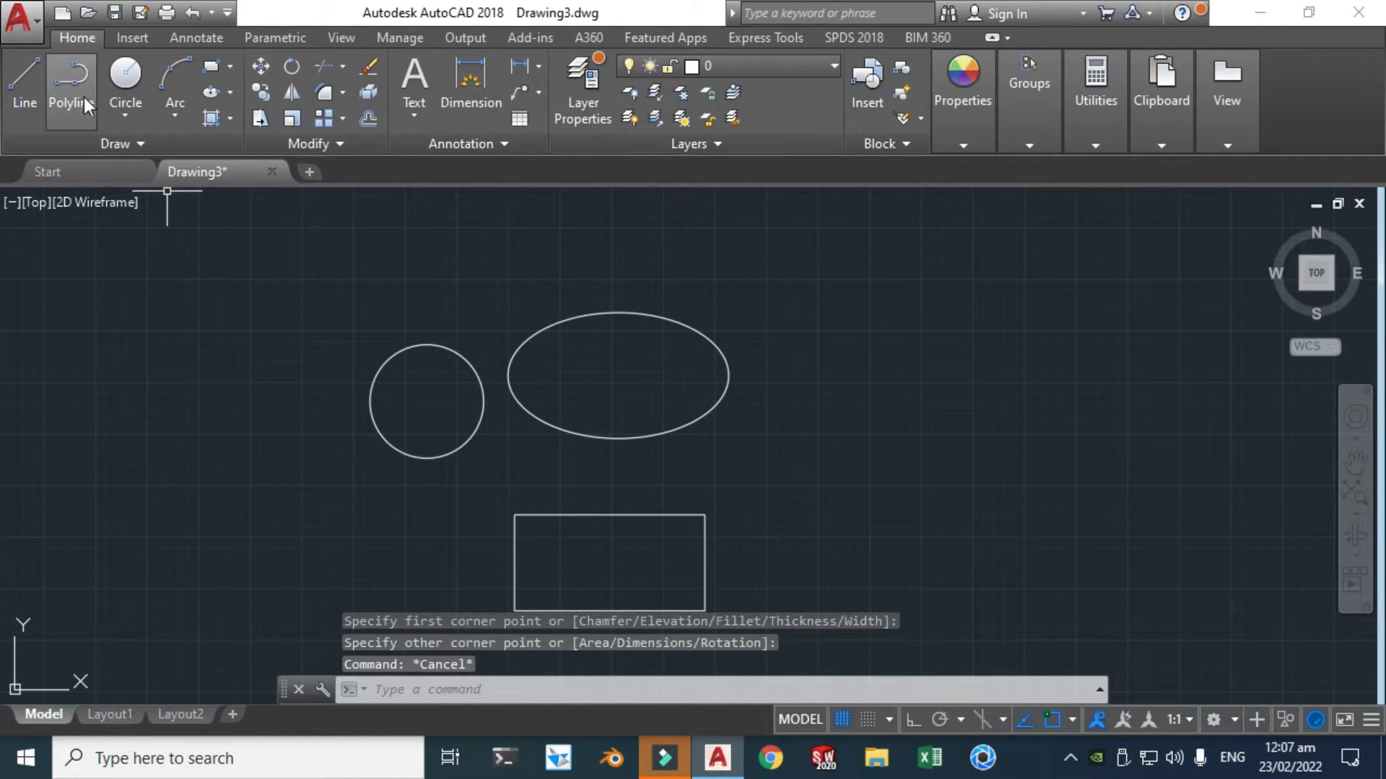
Step: Draw a closed five-sided arrow-shaped polyline with a pointed tip
click(70, 79)
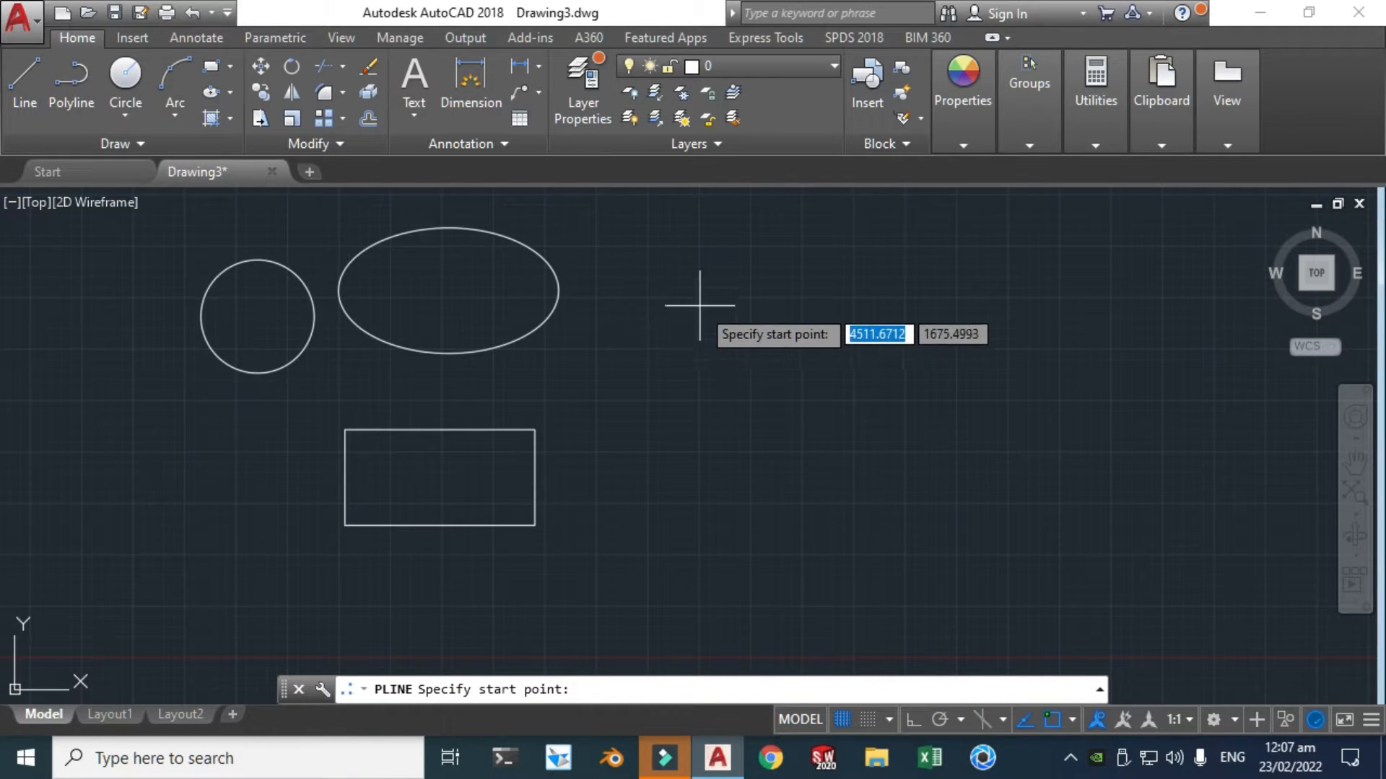
click(698, 294)
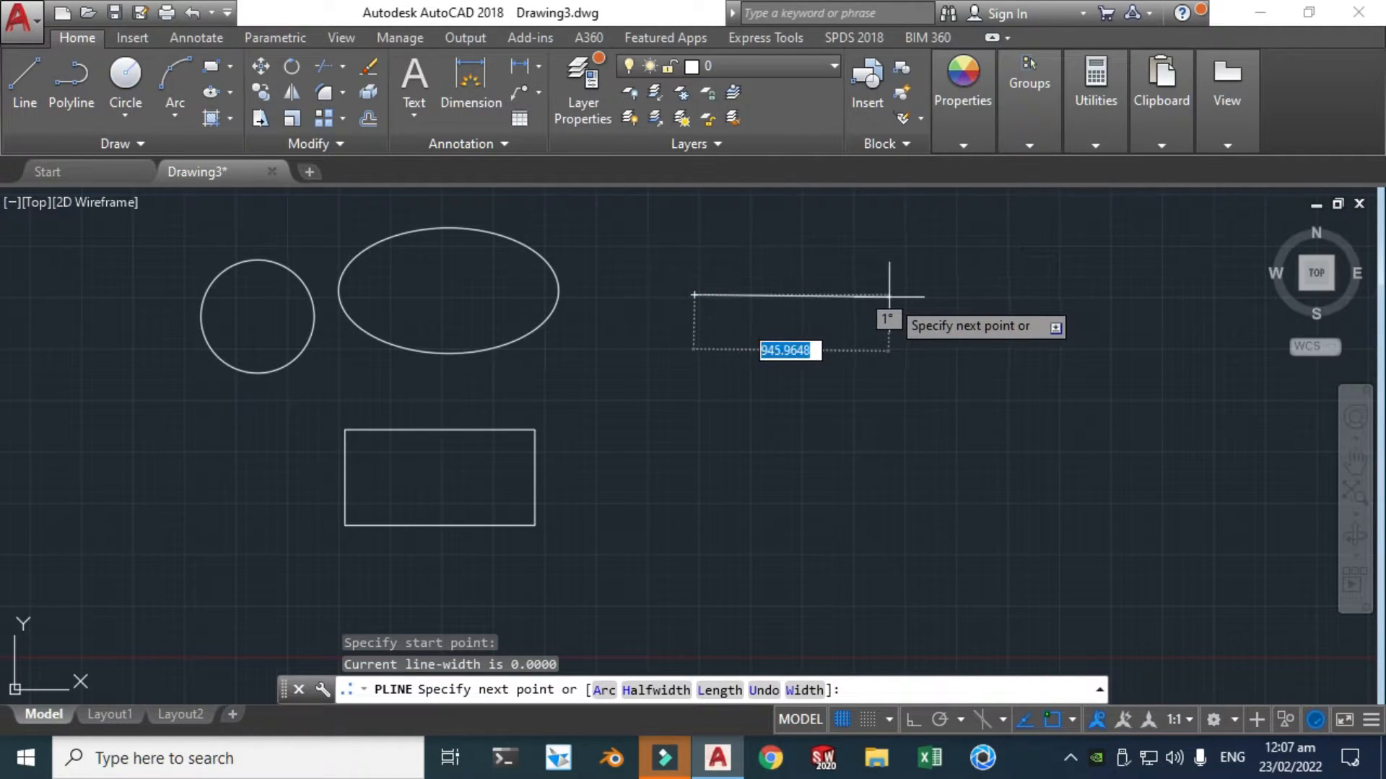
click(896, 298)
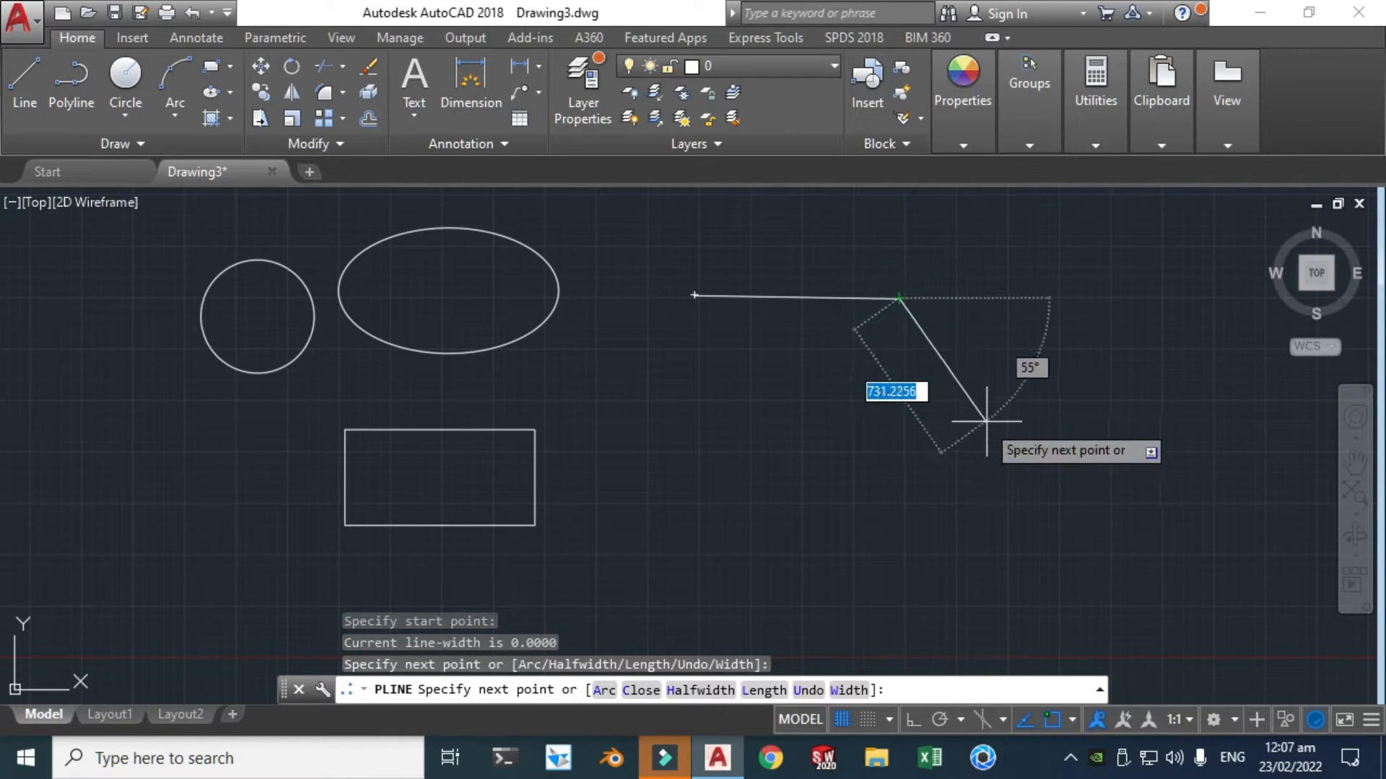
click(1025, 380)
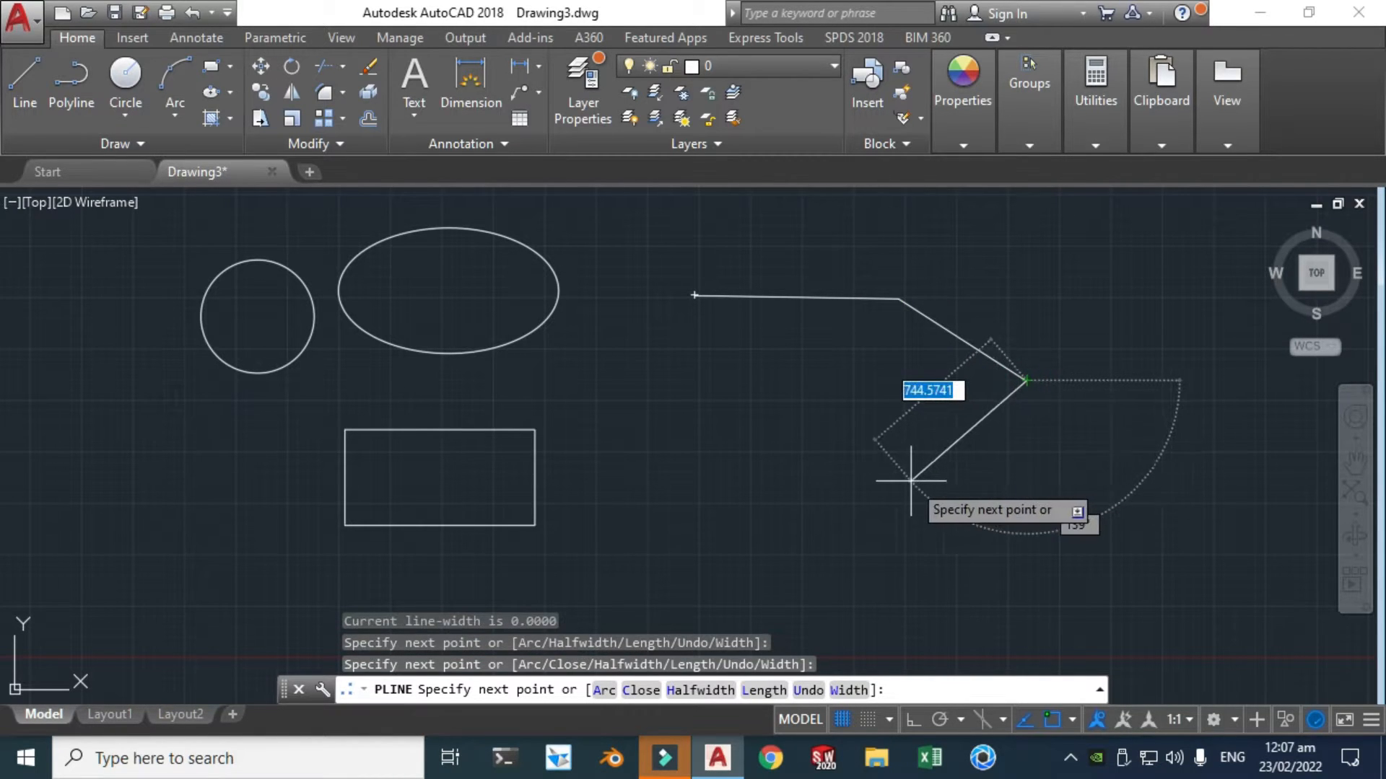
mouse_move(619, 484)
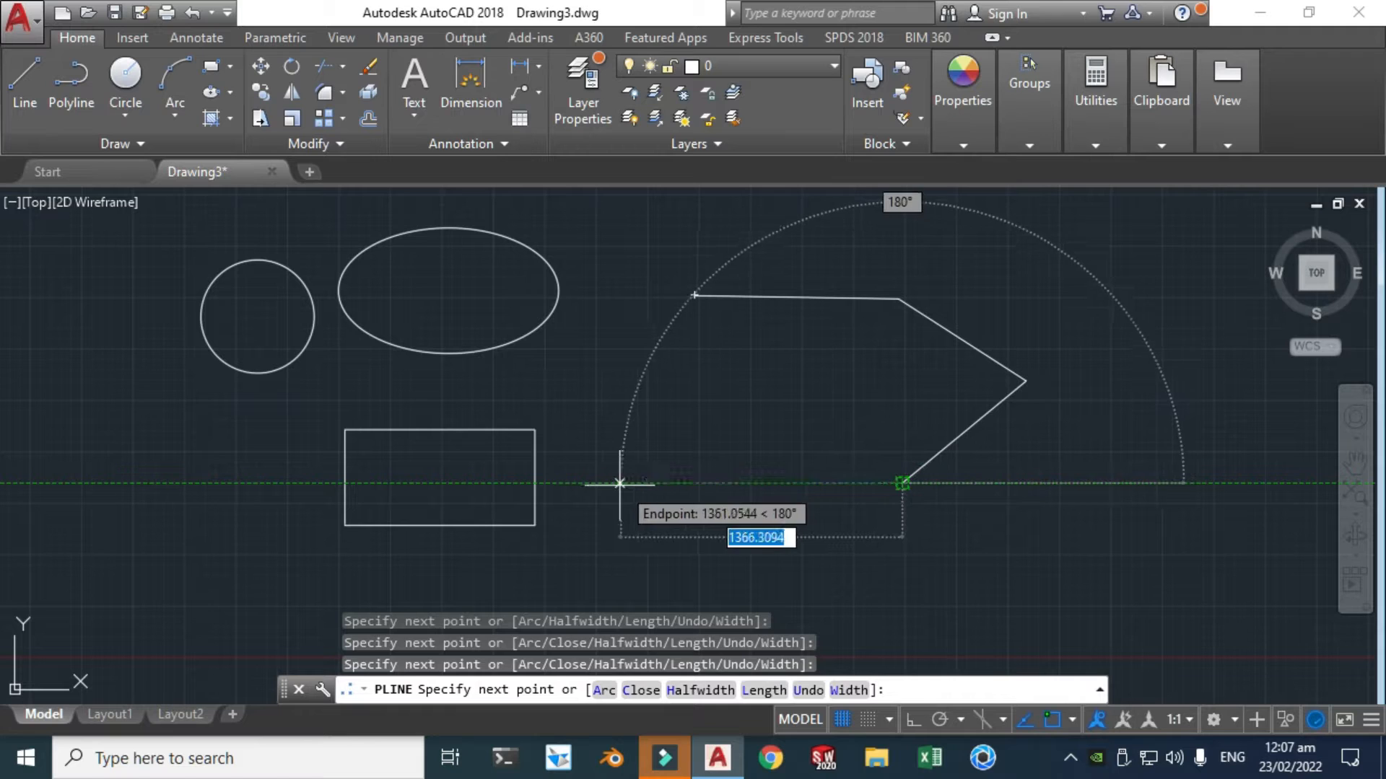
mouse_move(692, 417)
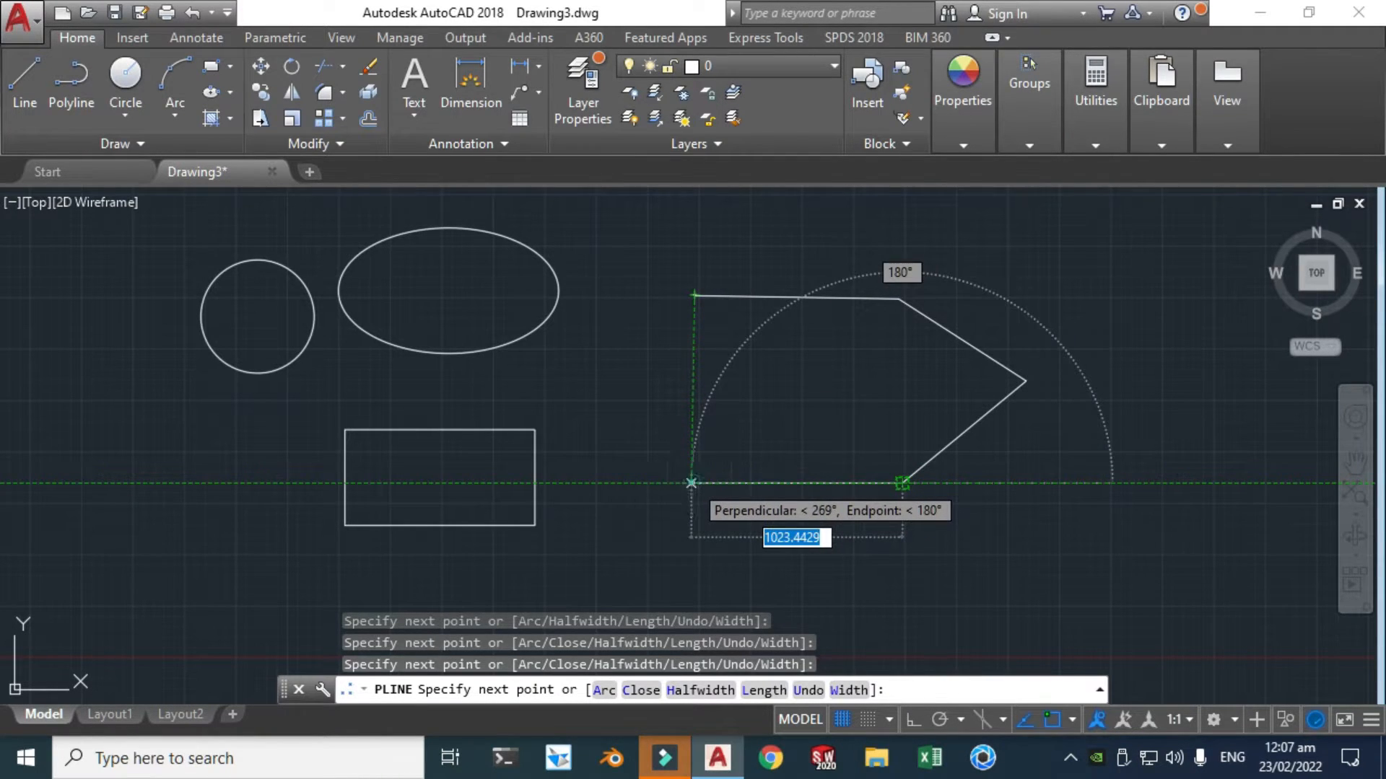
key(Escape)
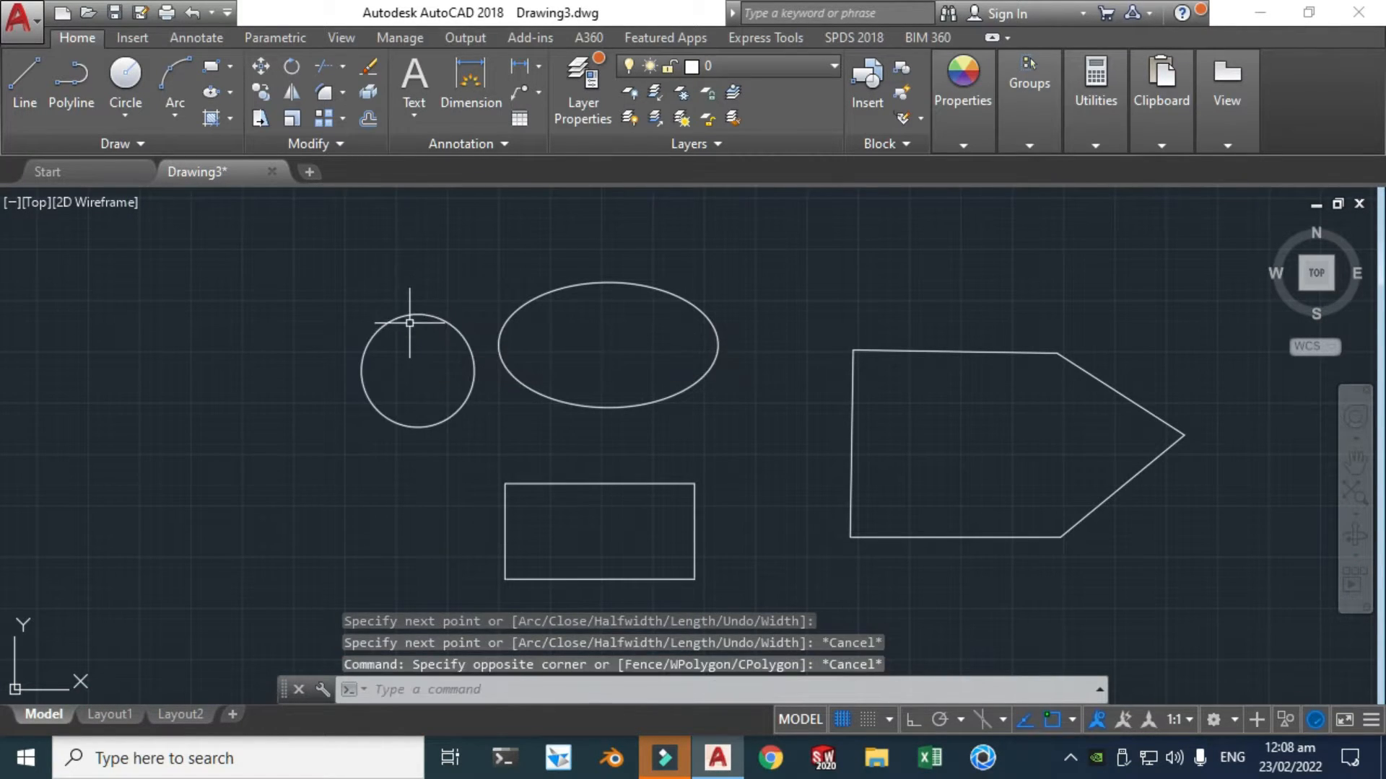
Step: Move the circle further down and to the left by its grip
click(417, 370)
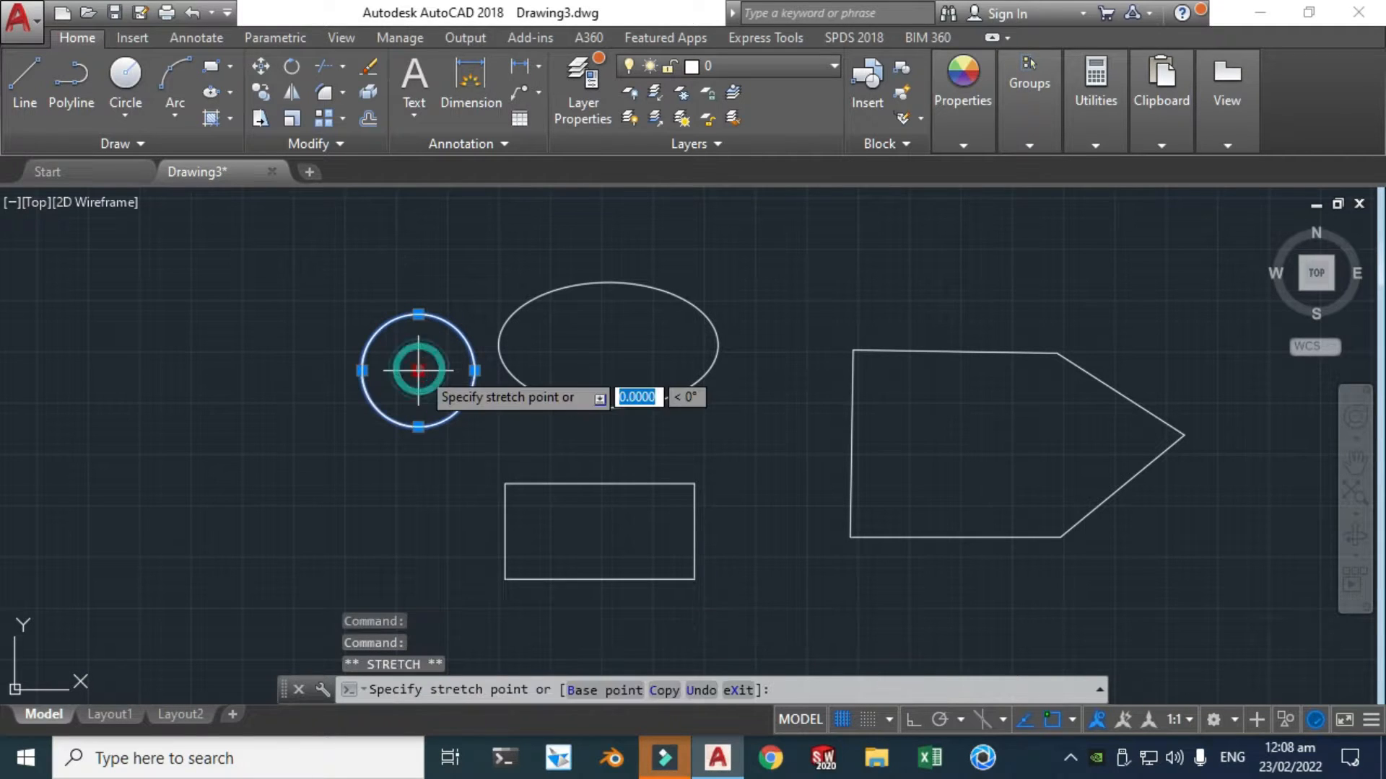
key(Escape)
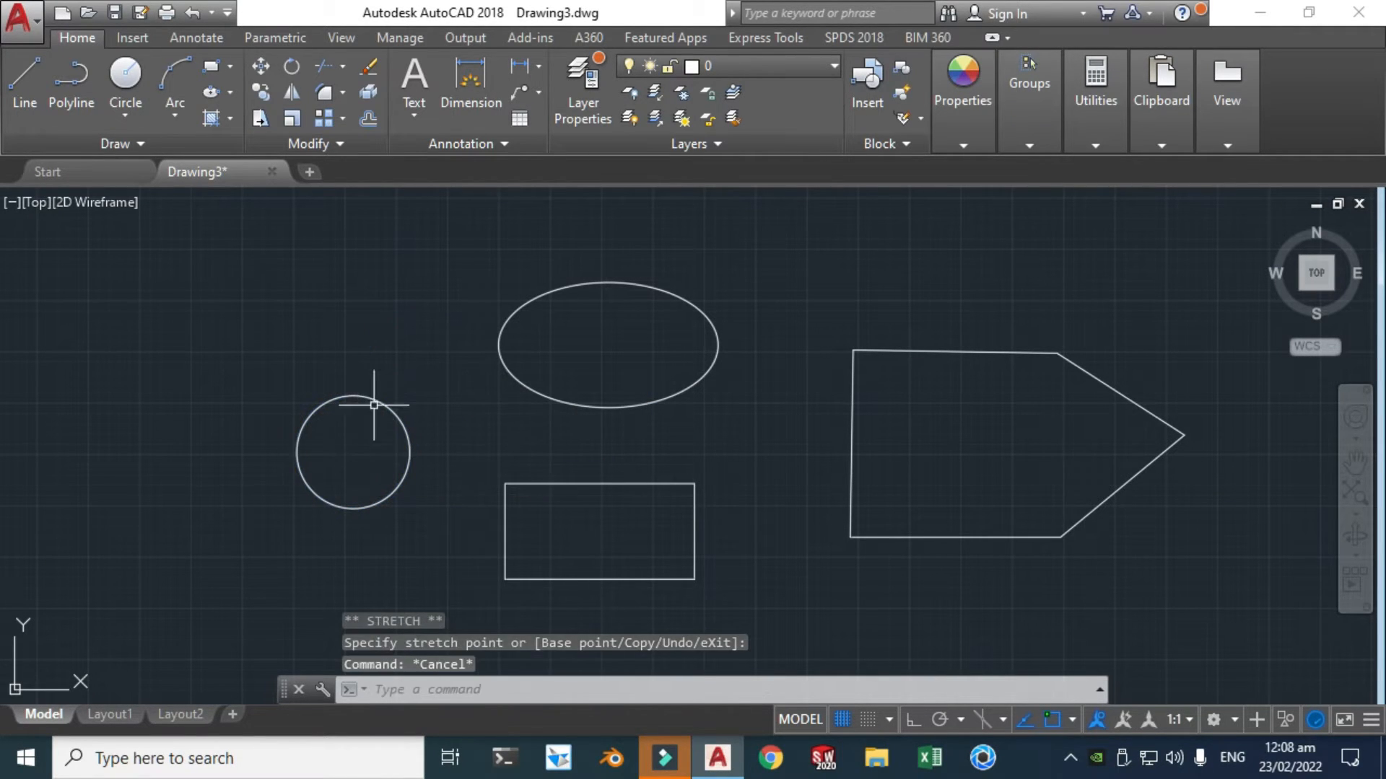
mouse_move(853, 479)
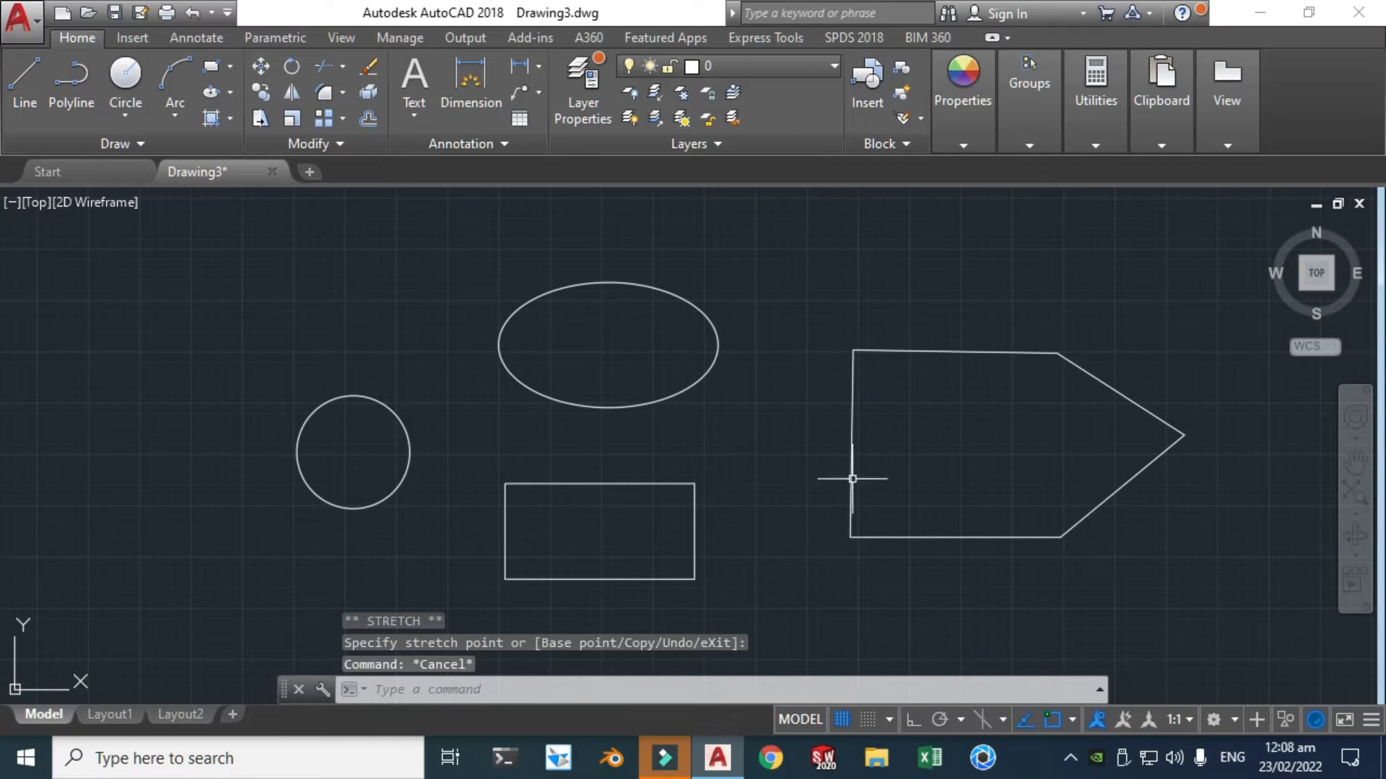
Step: Switch the workspace to 3D Modeling from the status bar
click(1219, 720)
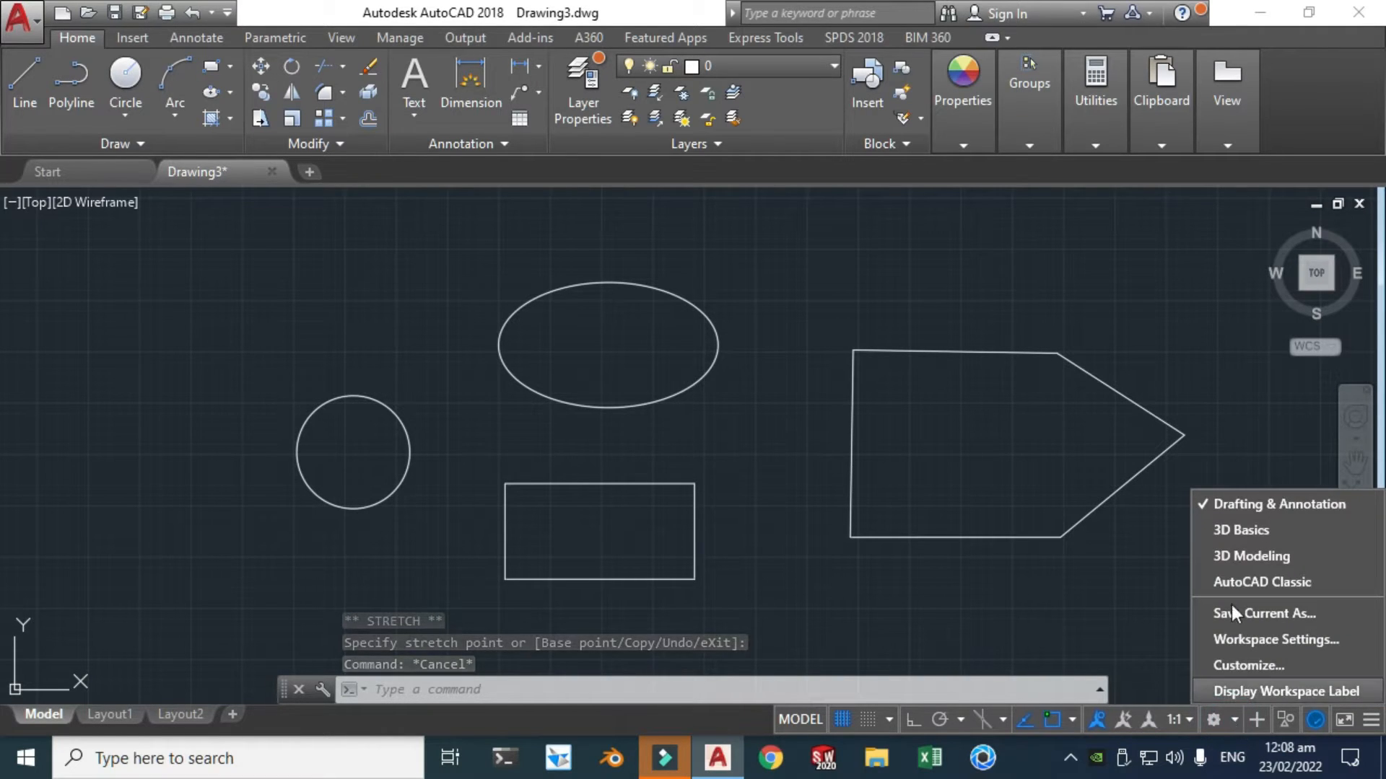
click(1261, 582)
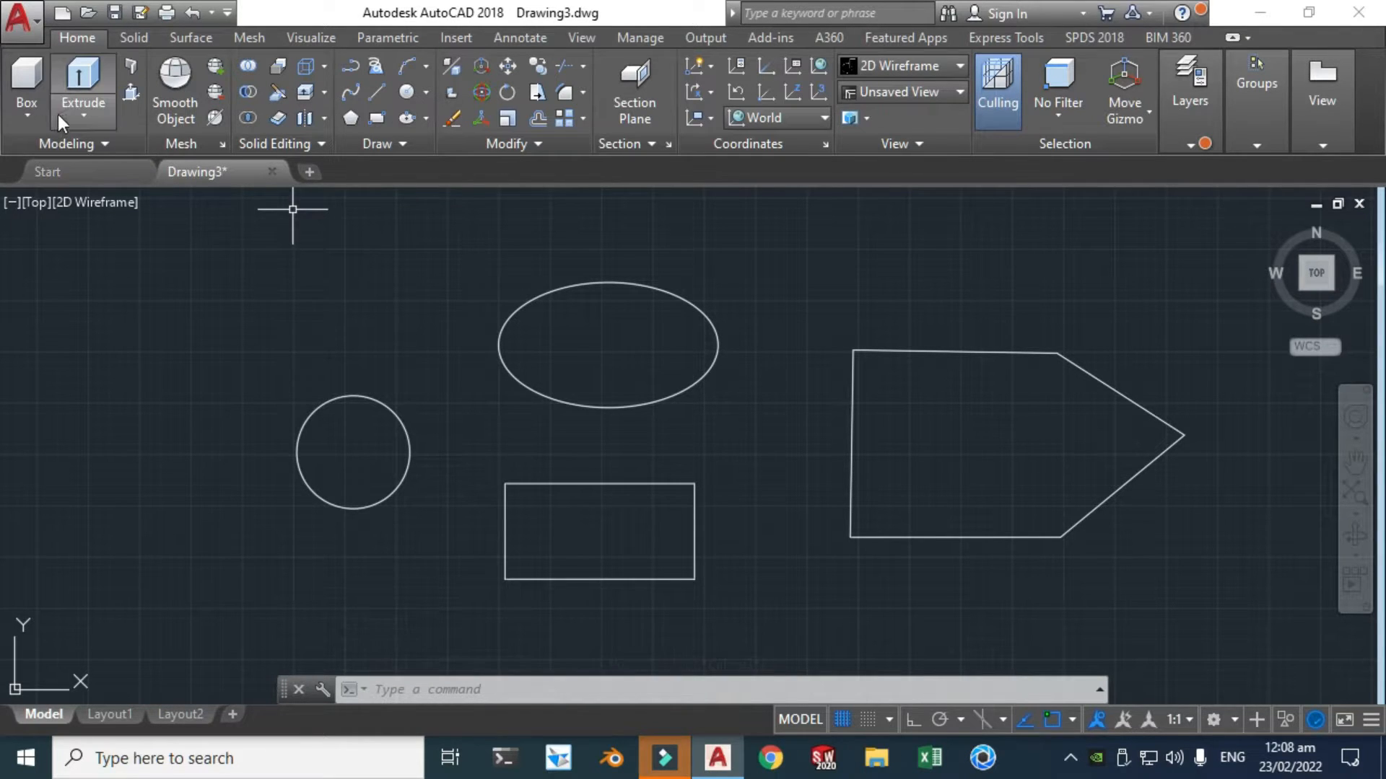
mouse_move(711, 499)
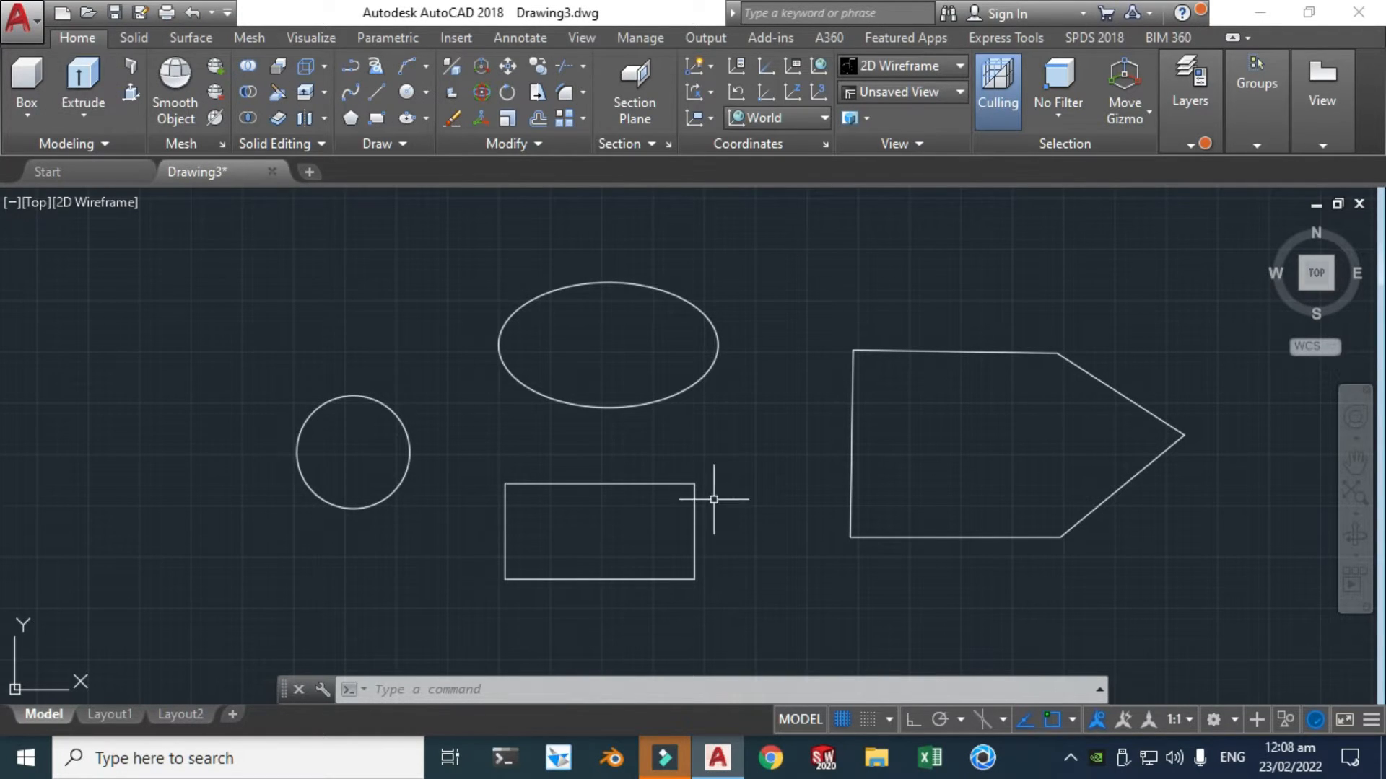
mouse_move(793, 274)
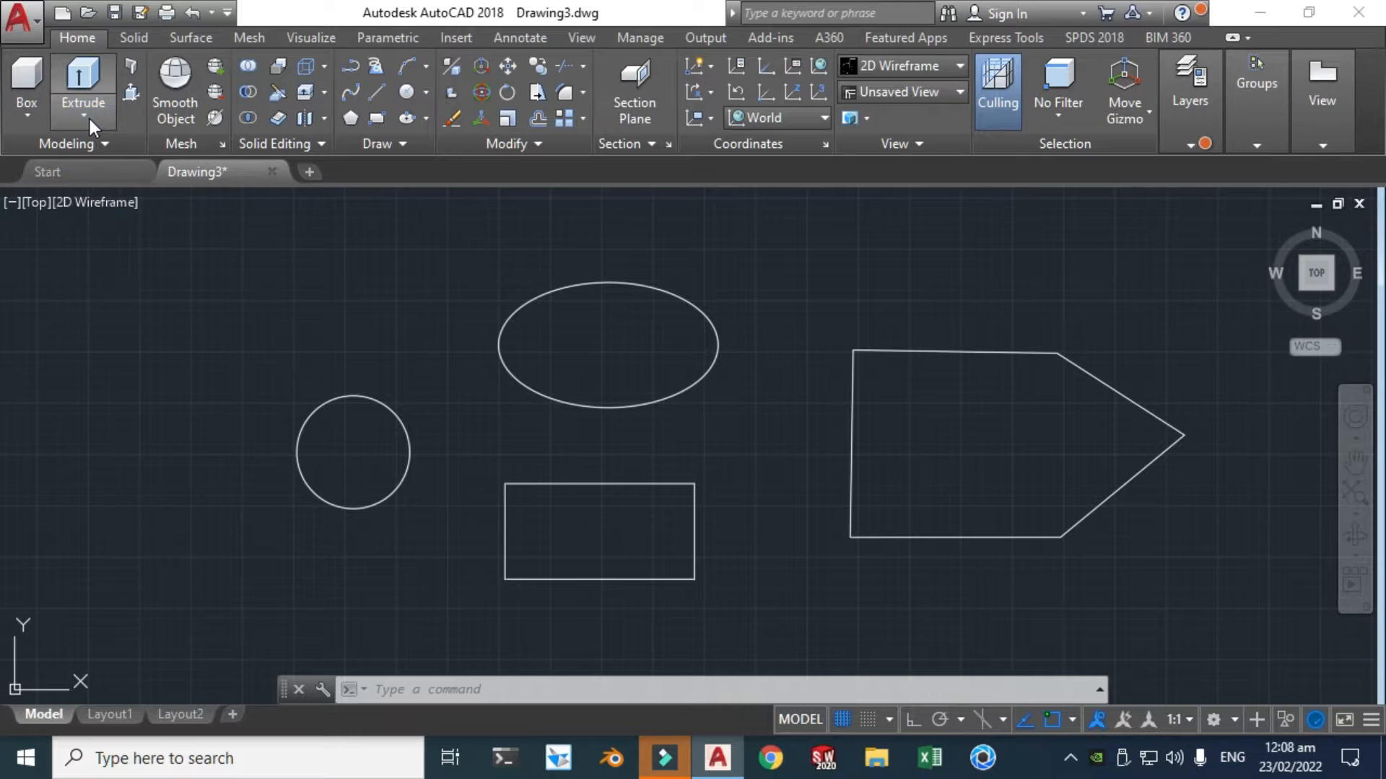
mouse_move(54, 213)
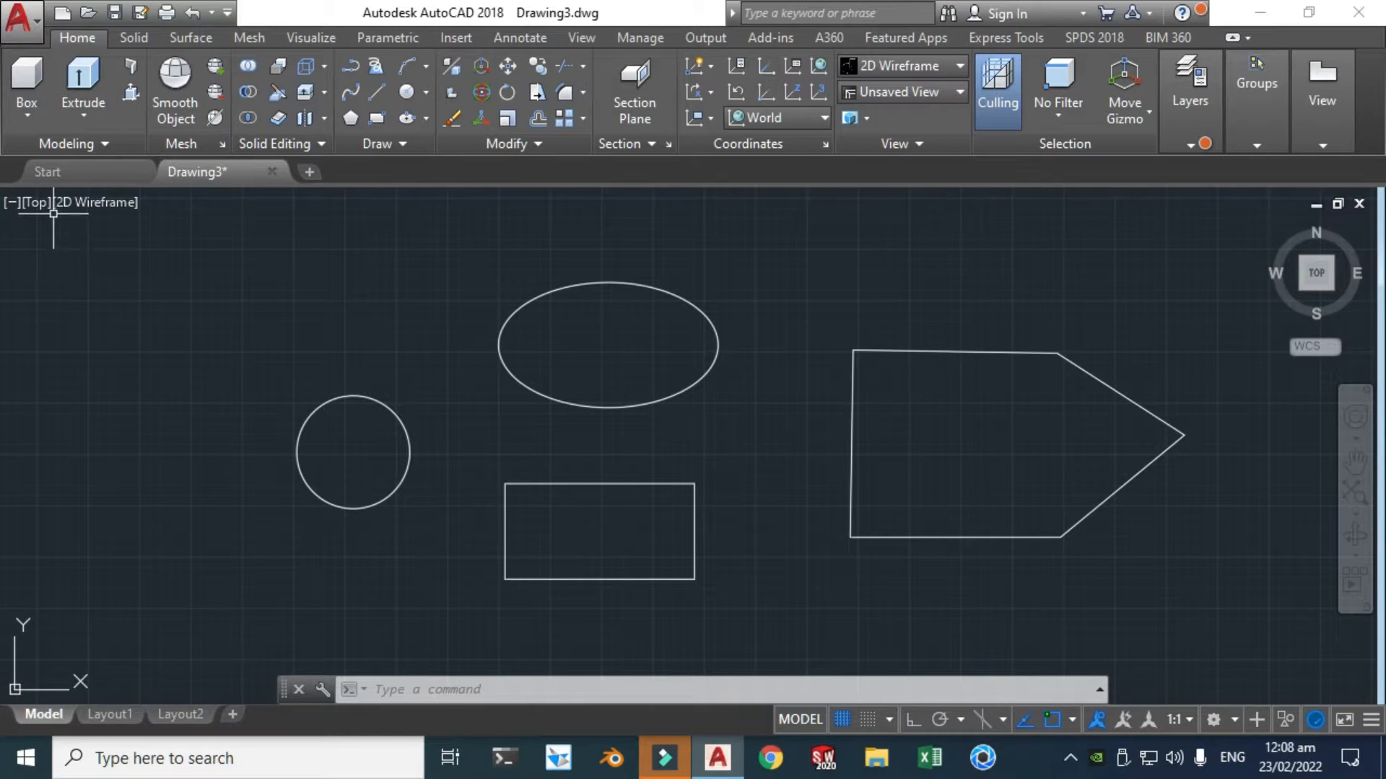
mouse_move(38, 202)
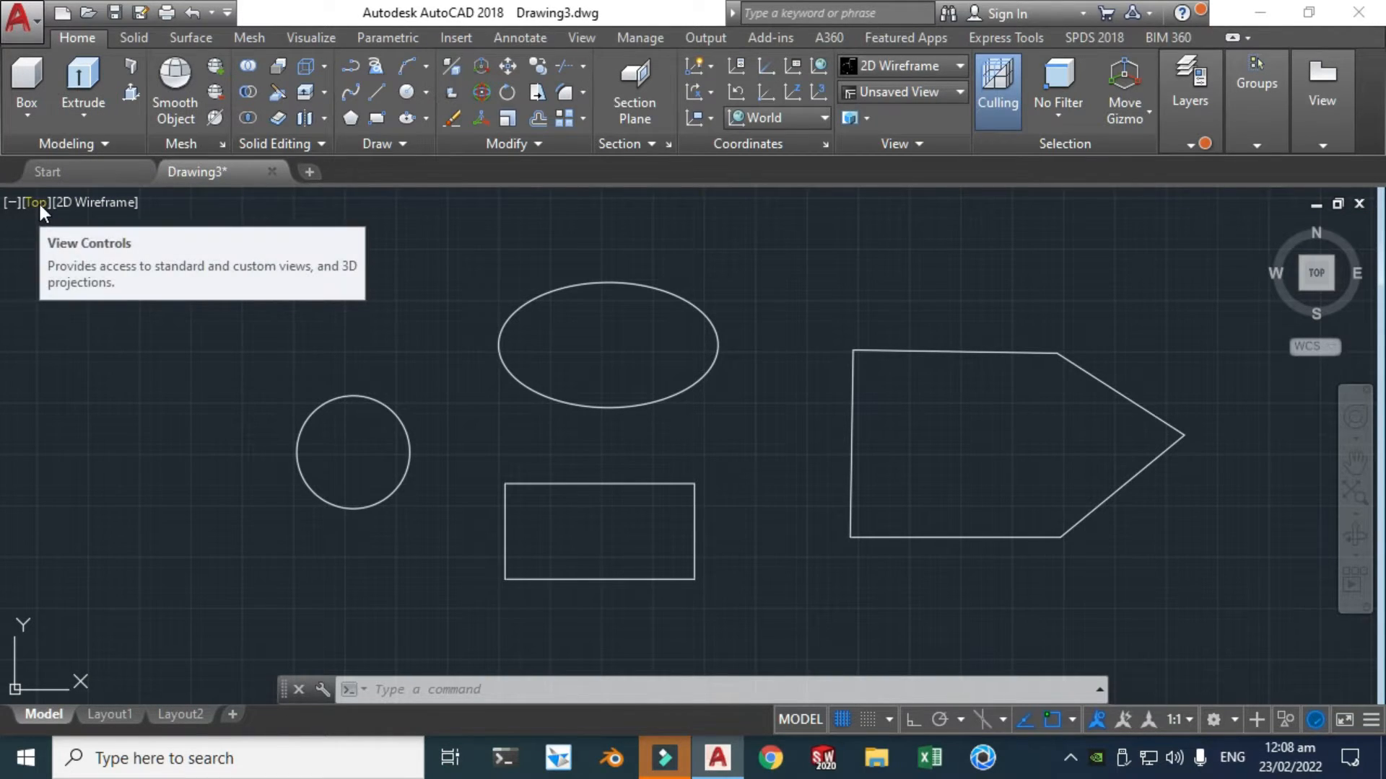
Step: Set the view to SW Isometric so the four outlines appear in 3D
click(37, 202)
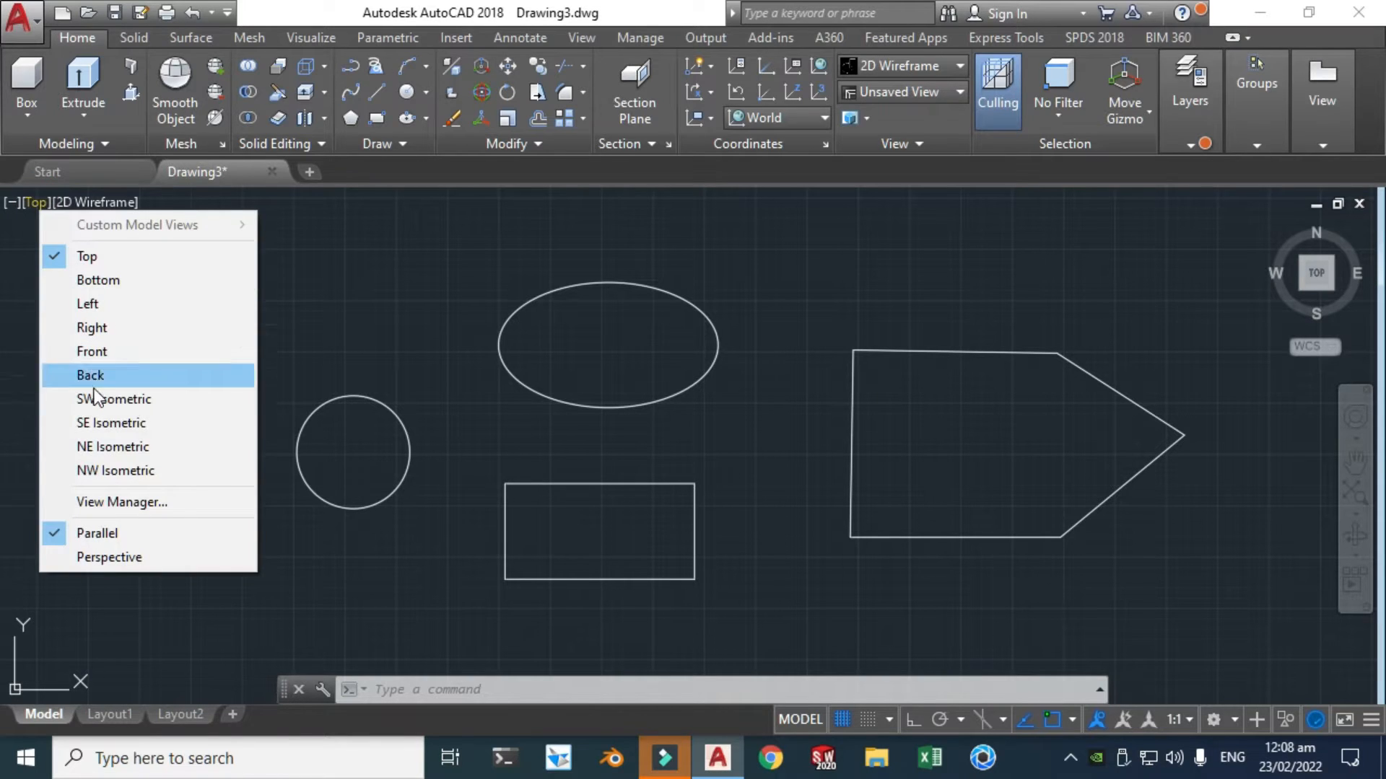
mouse_move(124, 470)
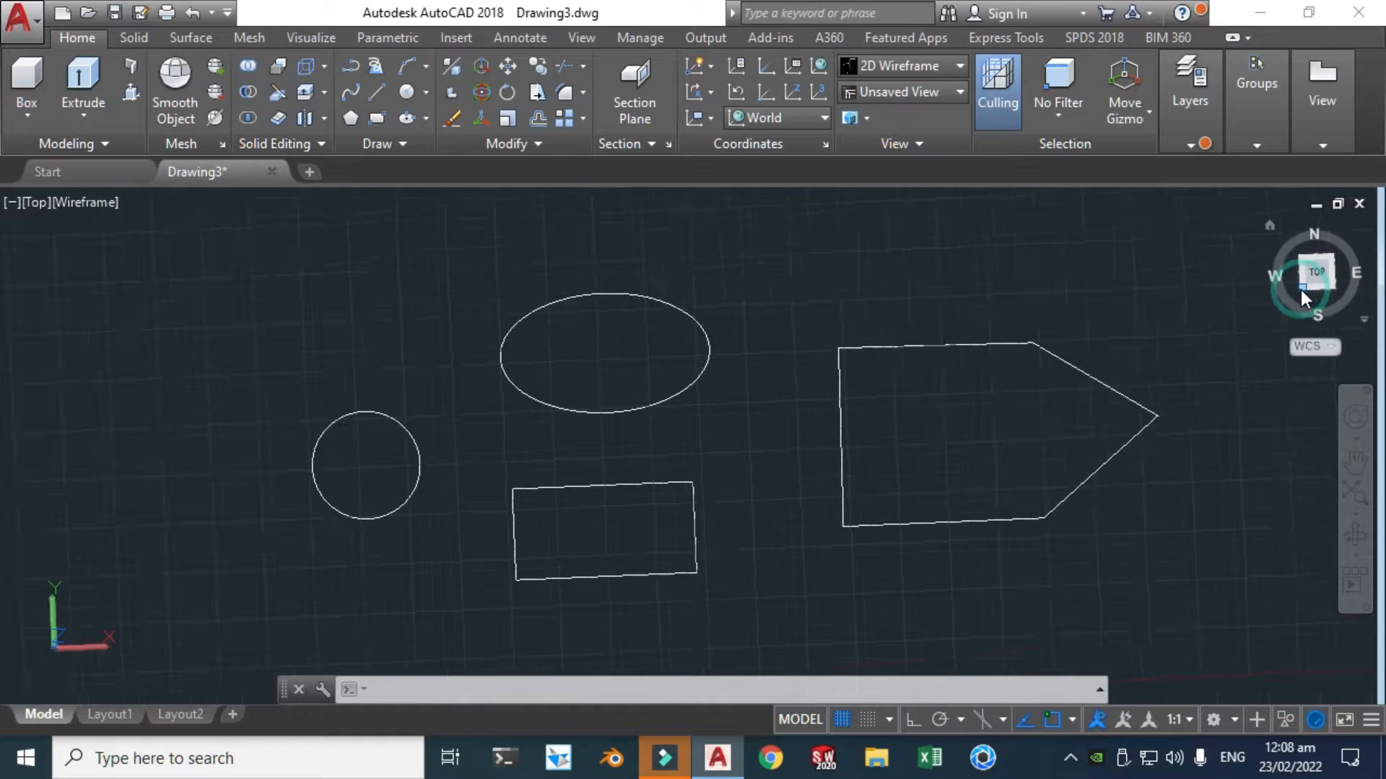
click(1300, 292)
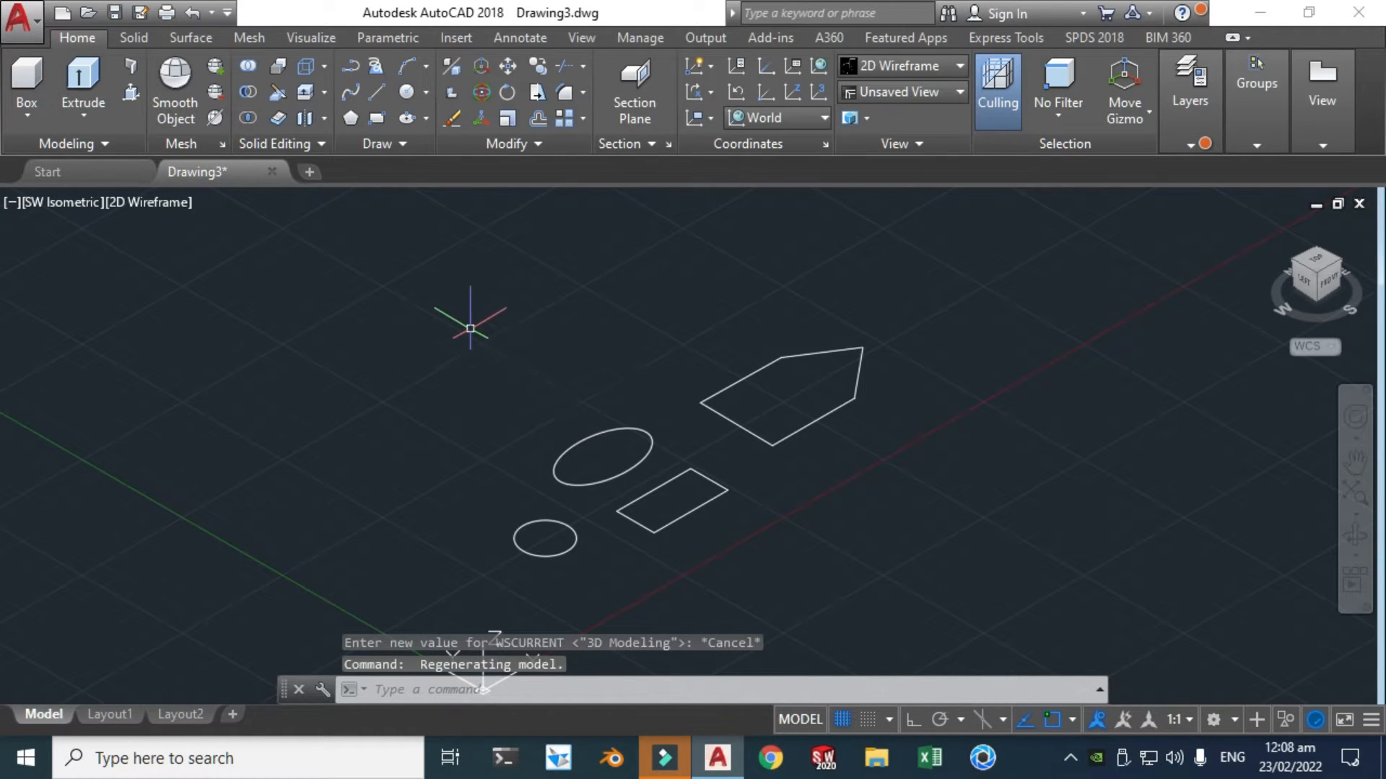
click(83, 115)
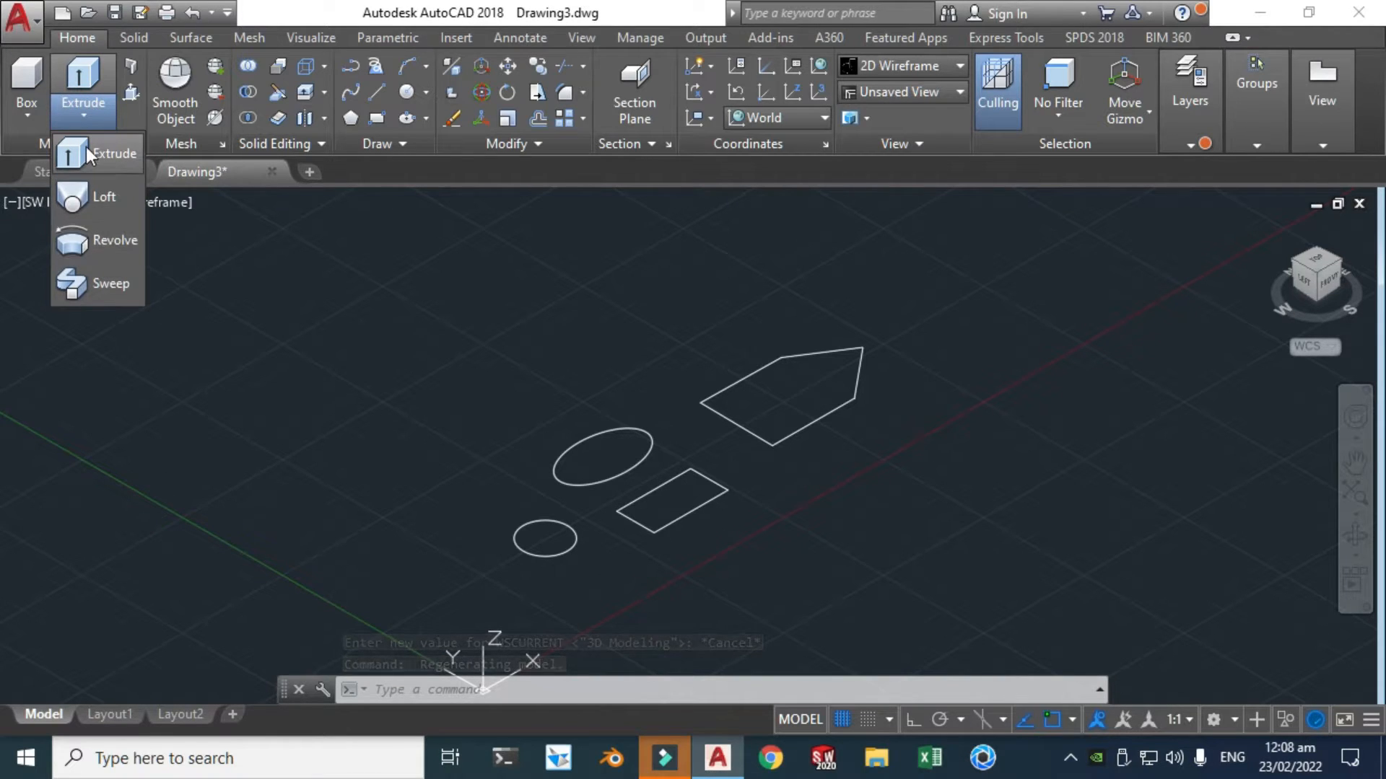
mouse_move(96, 245)
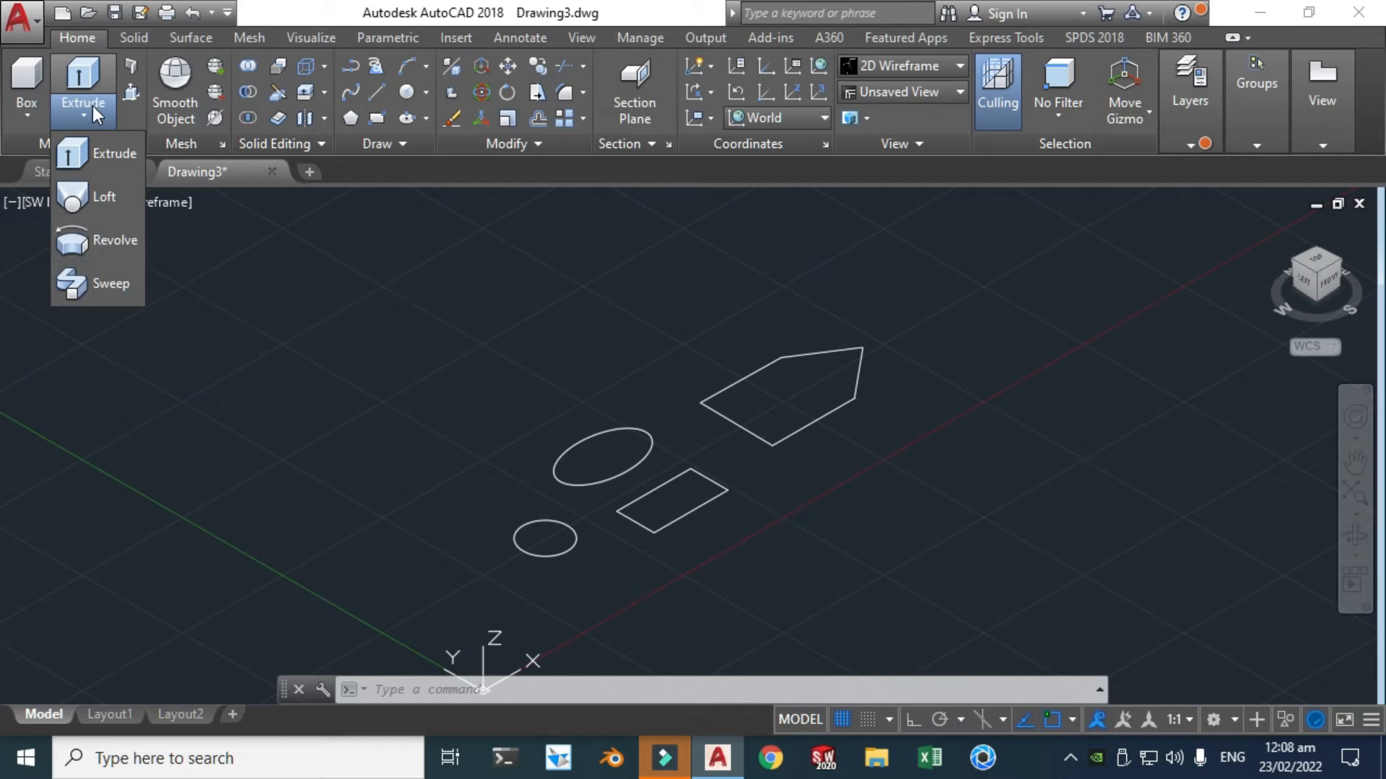
mouse_move(96, 153)
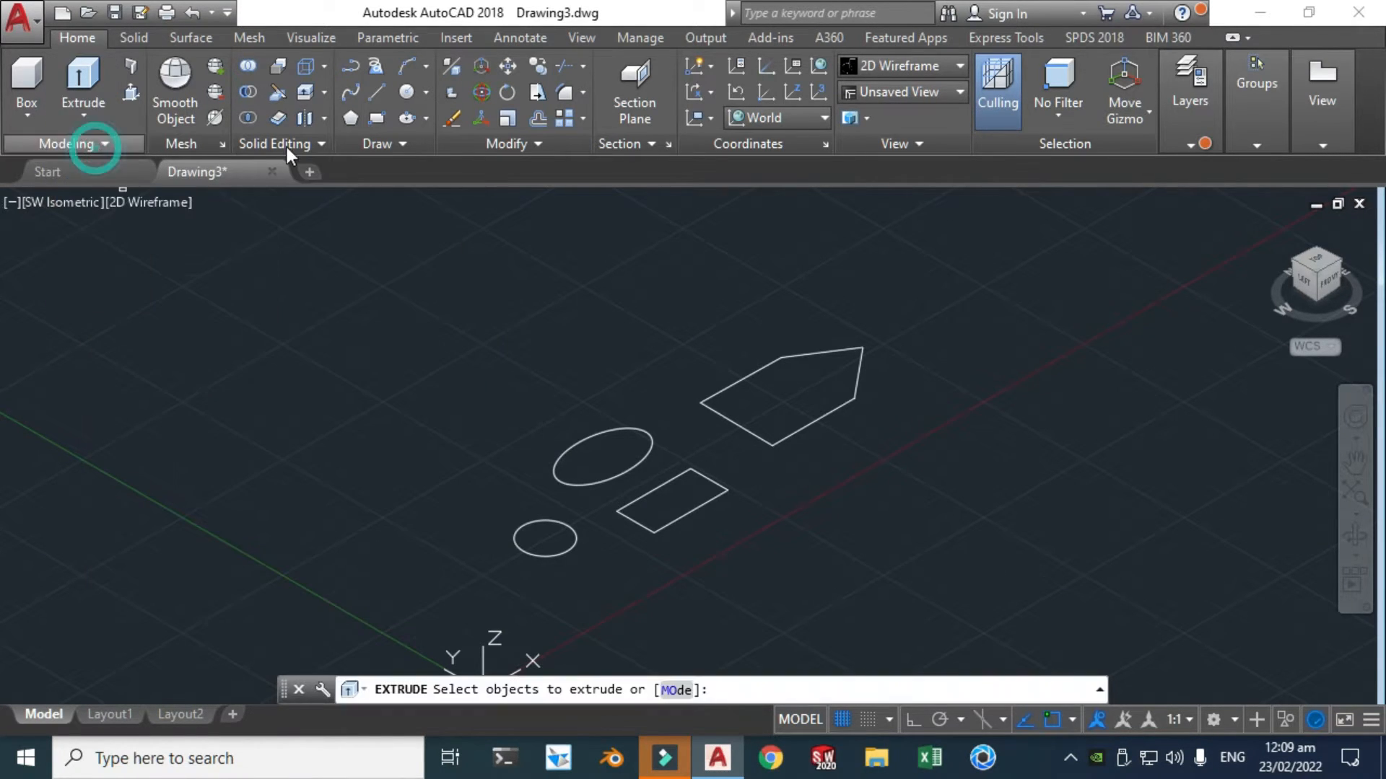
mouse_move(544, 537)
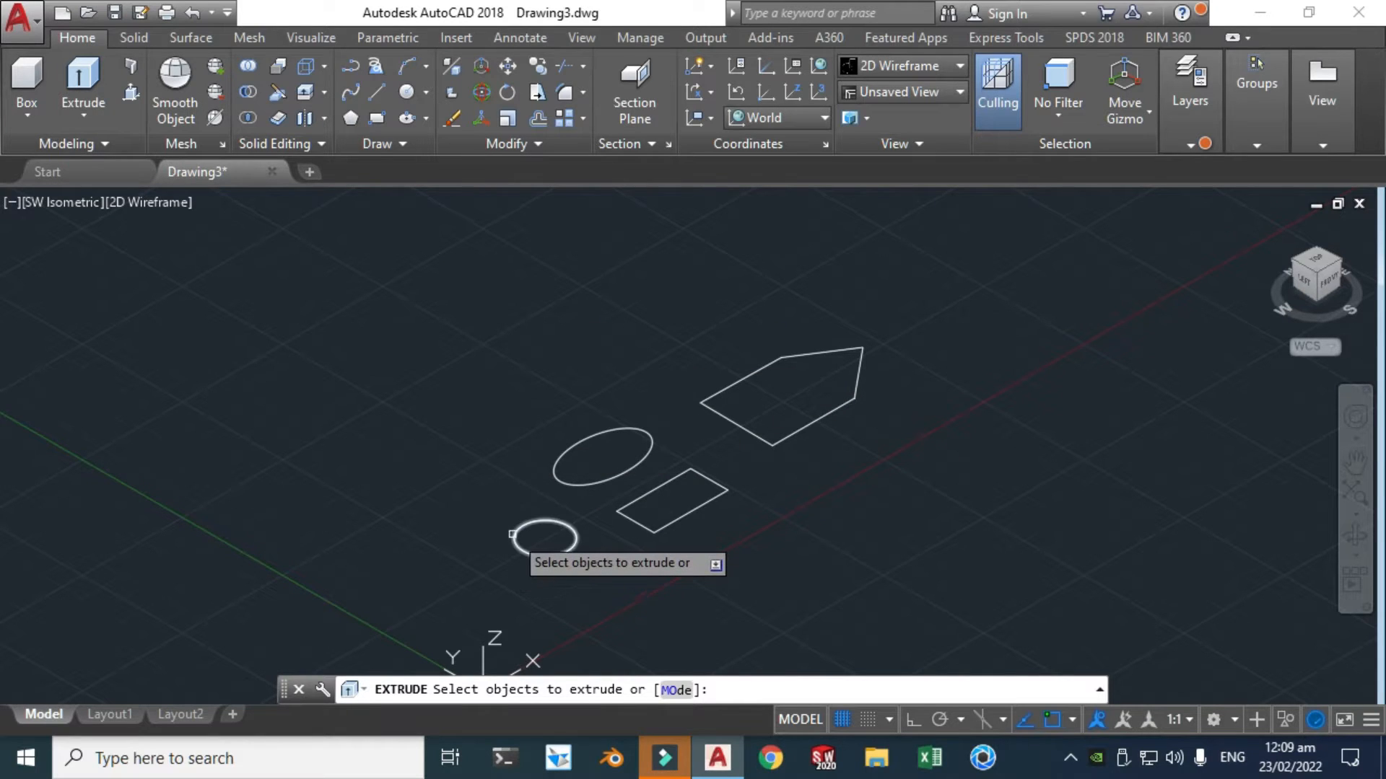
Step: Extrude the small circle upward into a cylinder
click(544, 537)
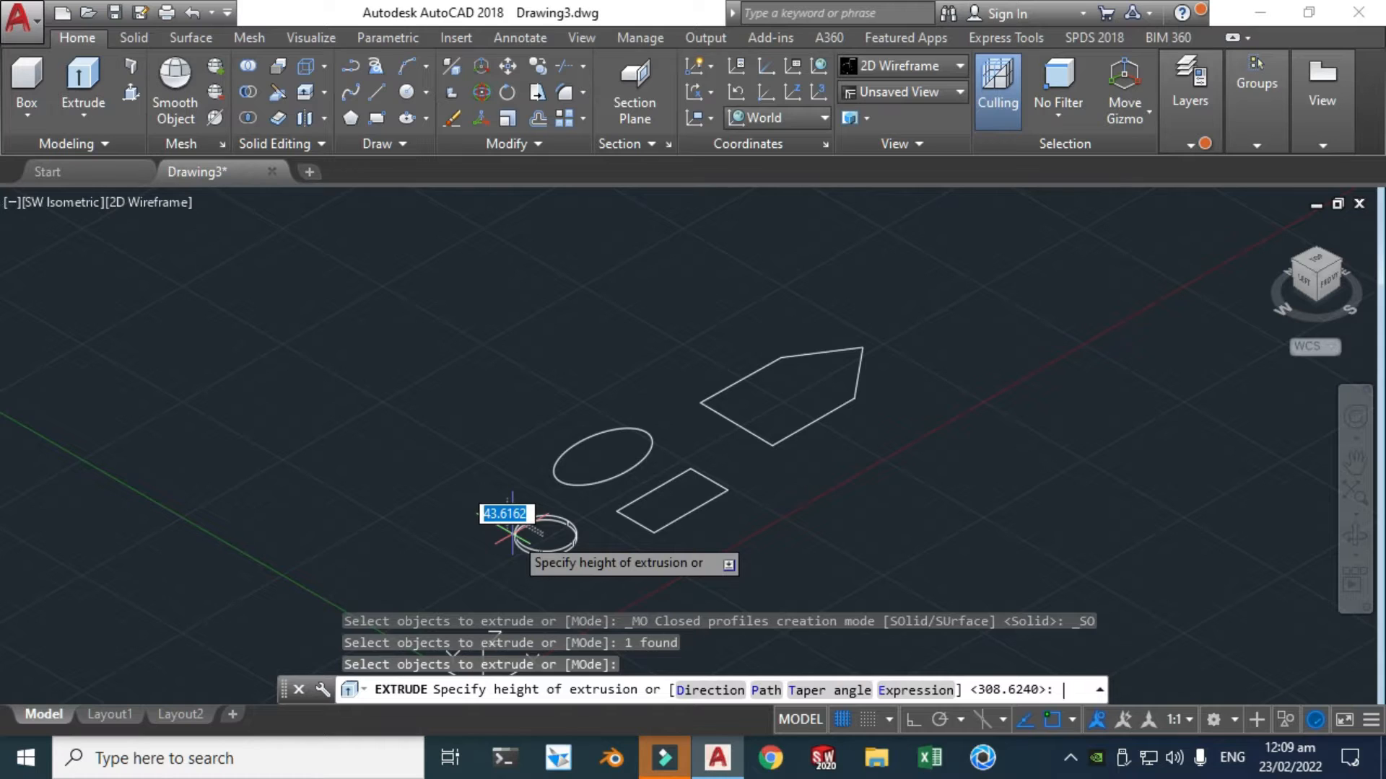
mouse_move(517, 459)
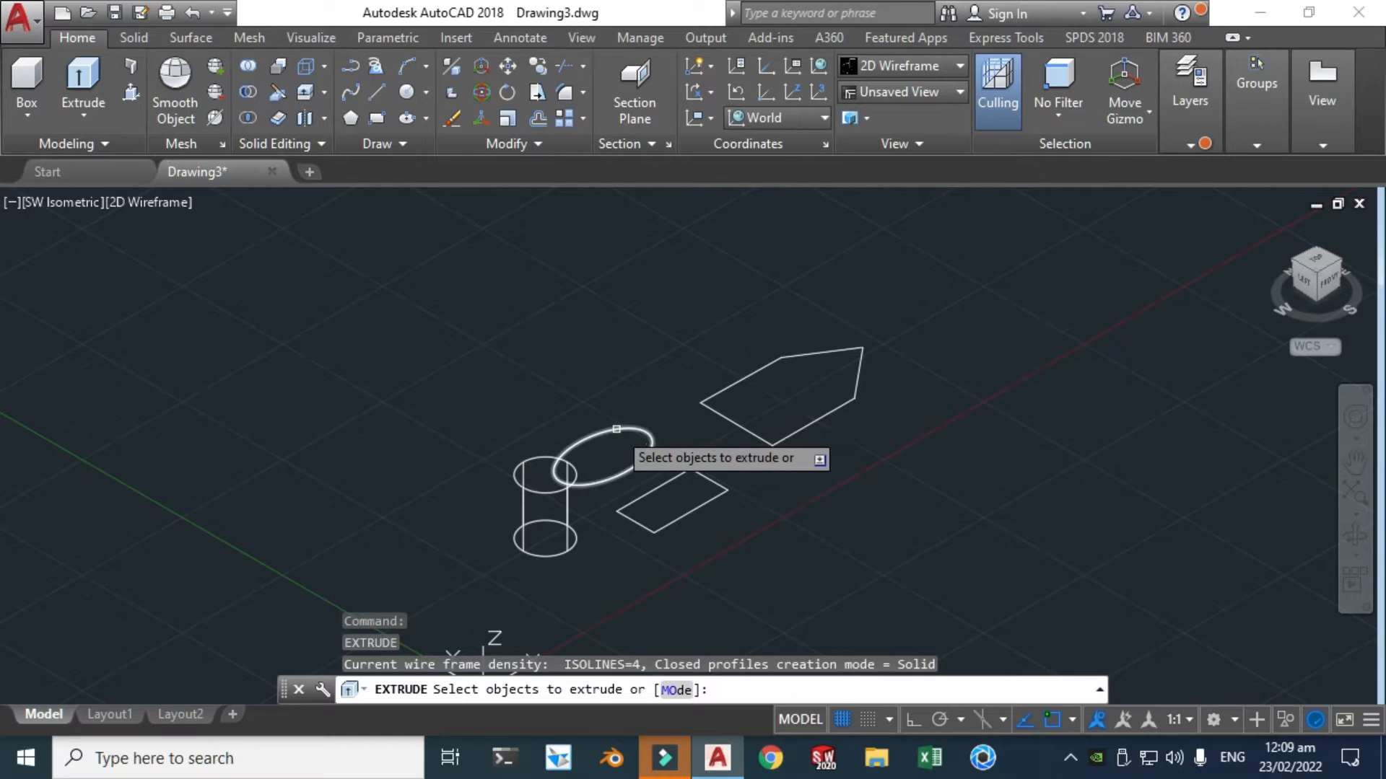
Step: Extrude the ellipse and the rectangle into an elliptical solid and a box
click(608, 459)
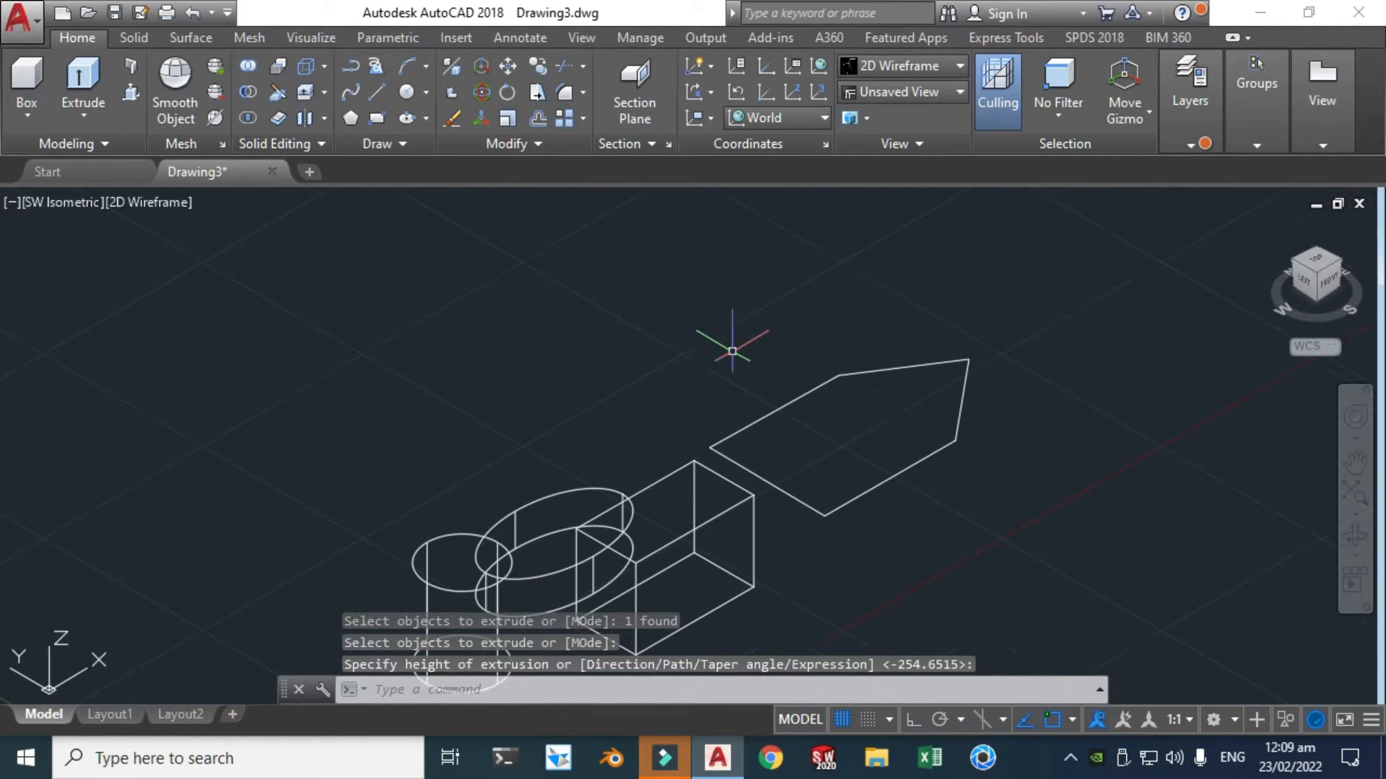
mouse_move(785, 391)
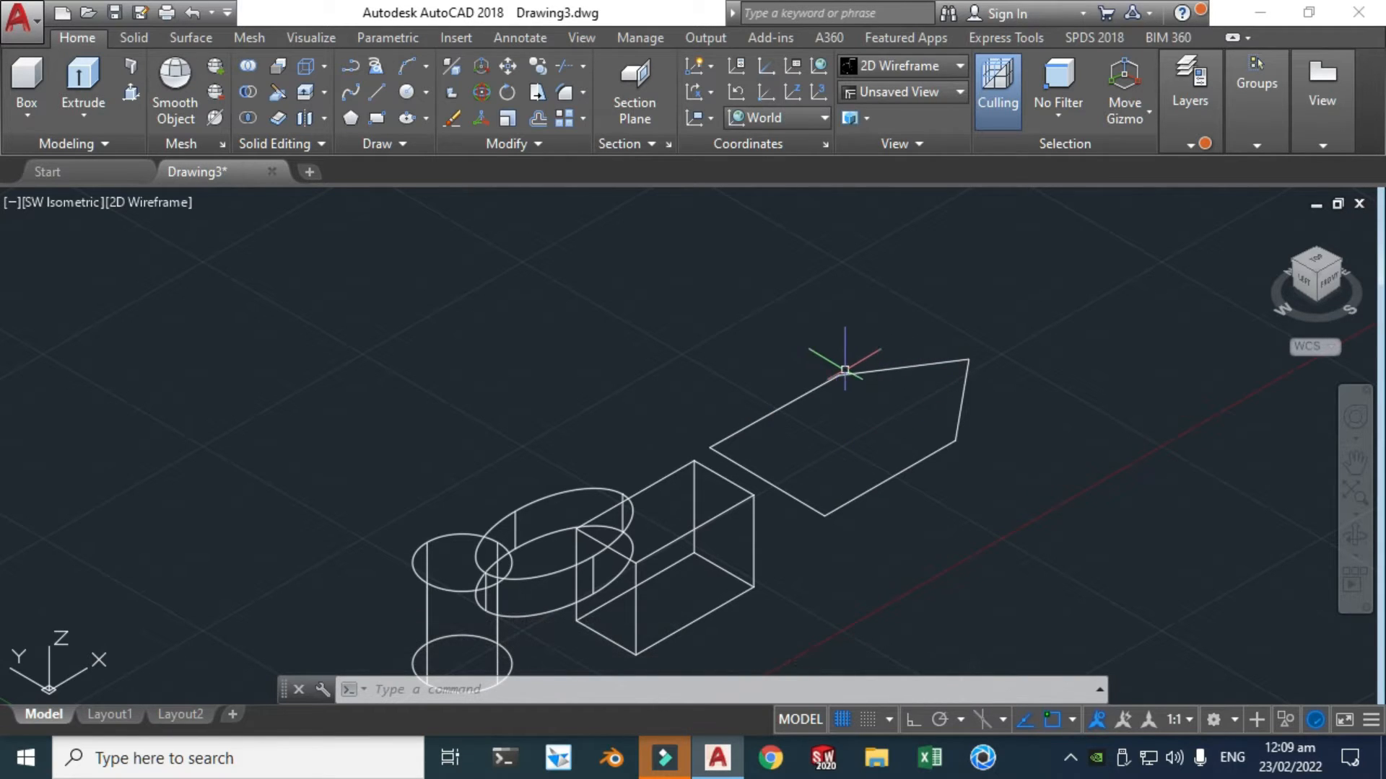
mouse_move(758, 371)
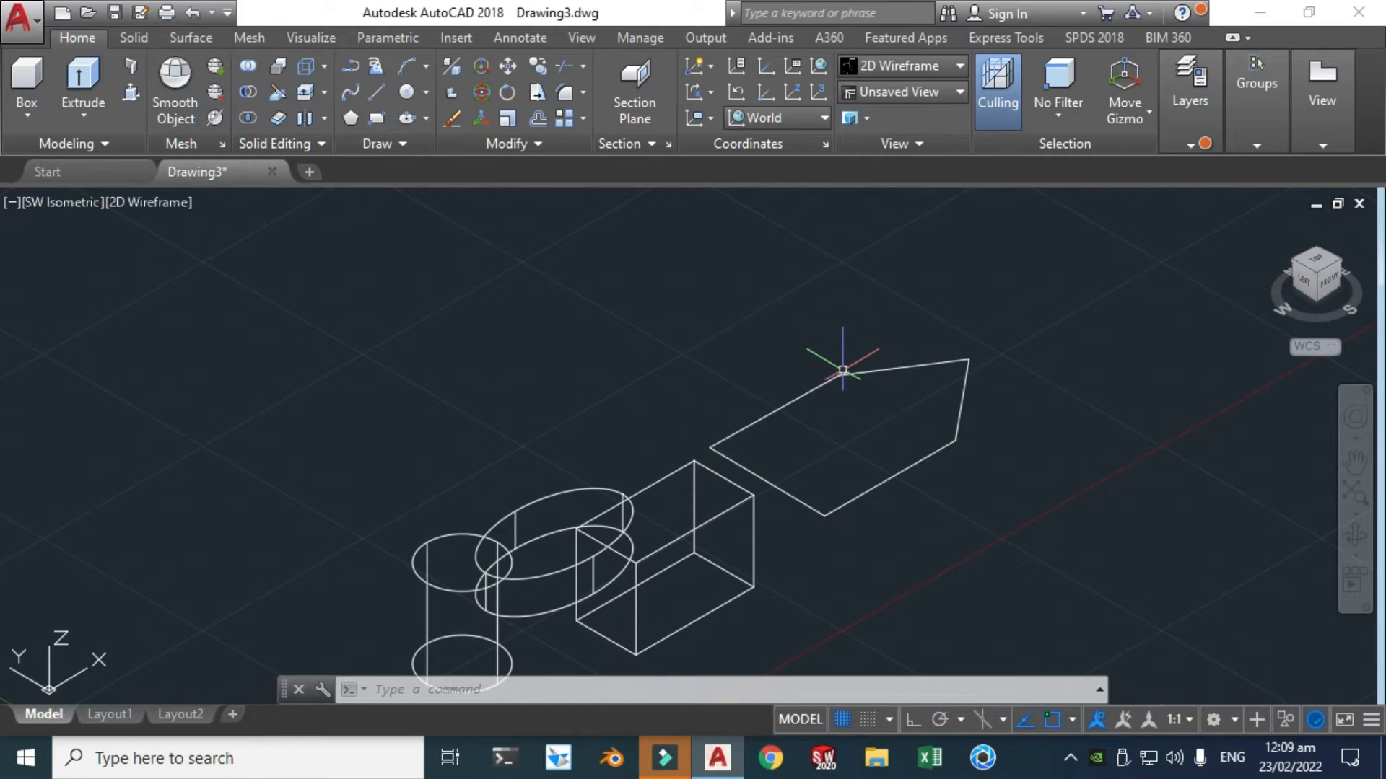
mouse_move(820, 373)
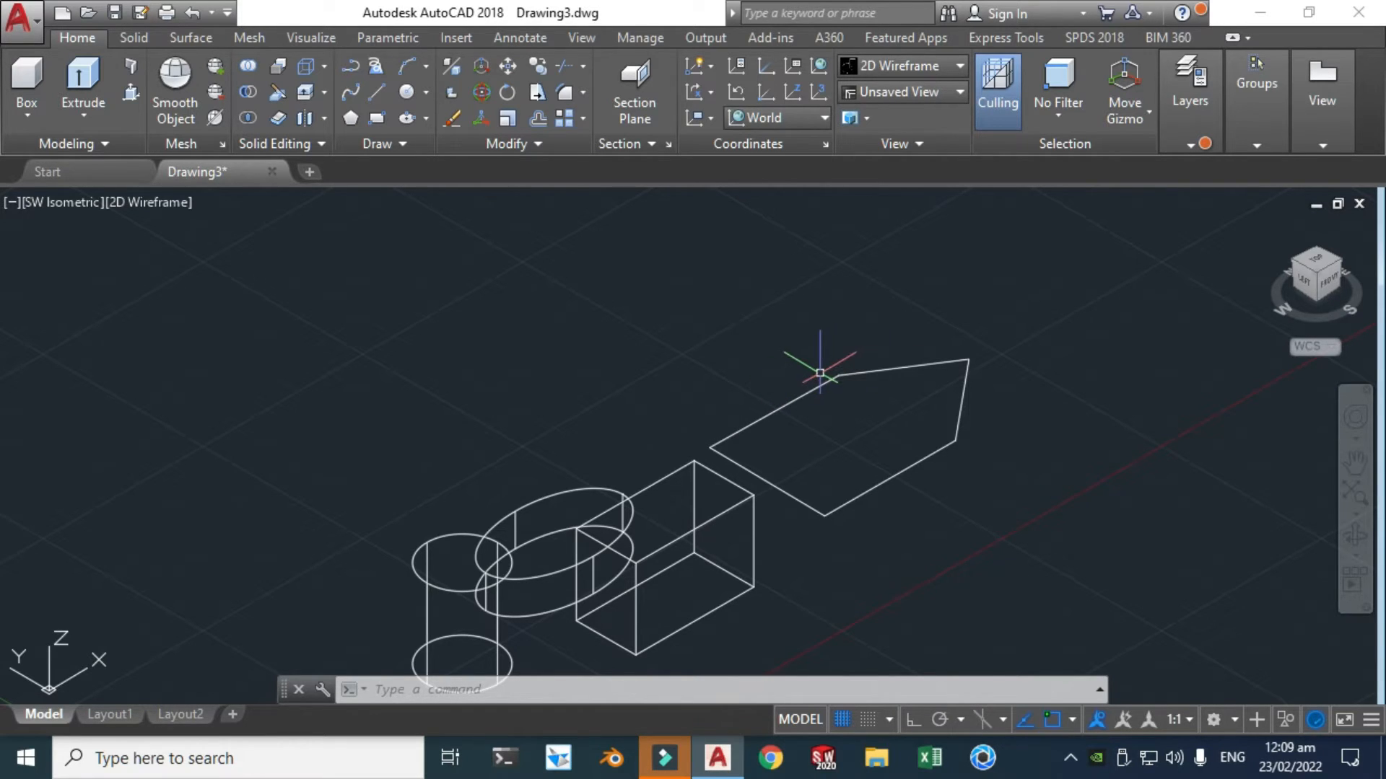
mouse_move(812, 381)
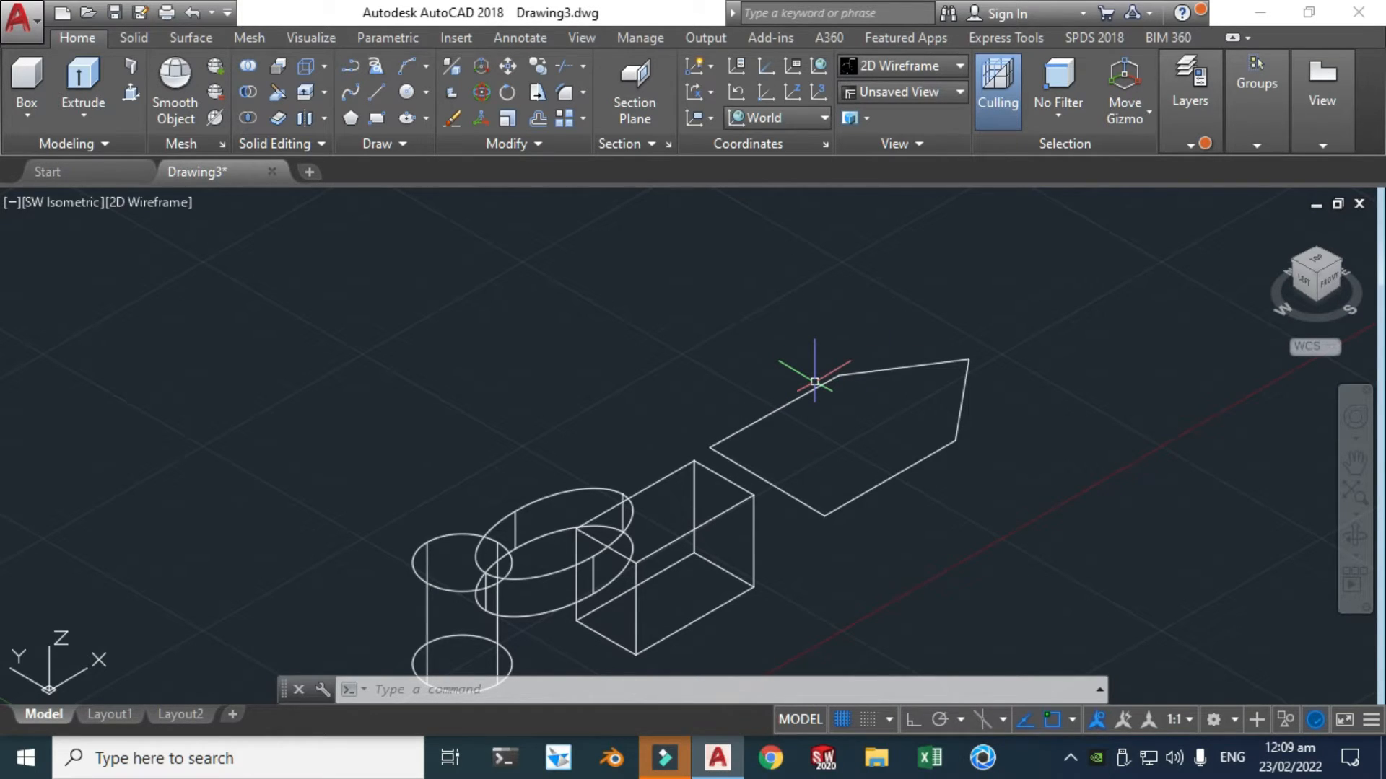
mouse_move(810, 400)
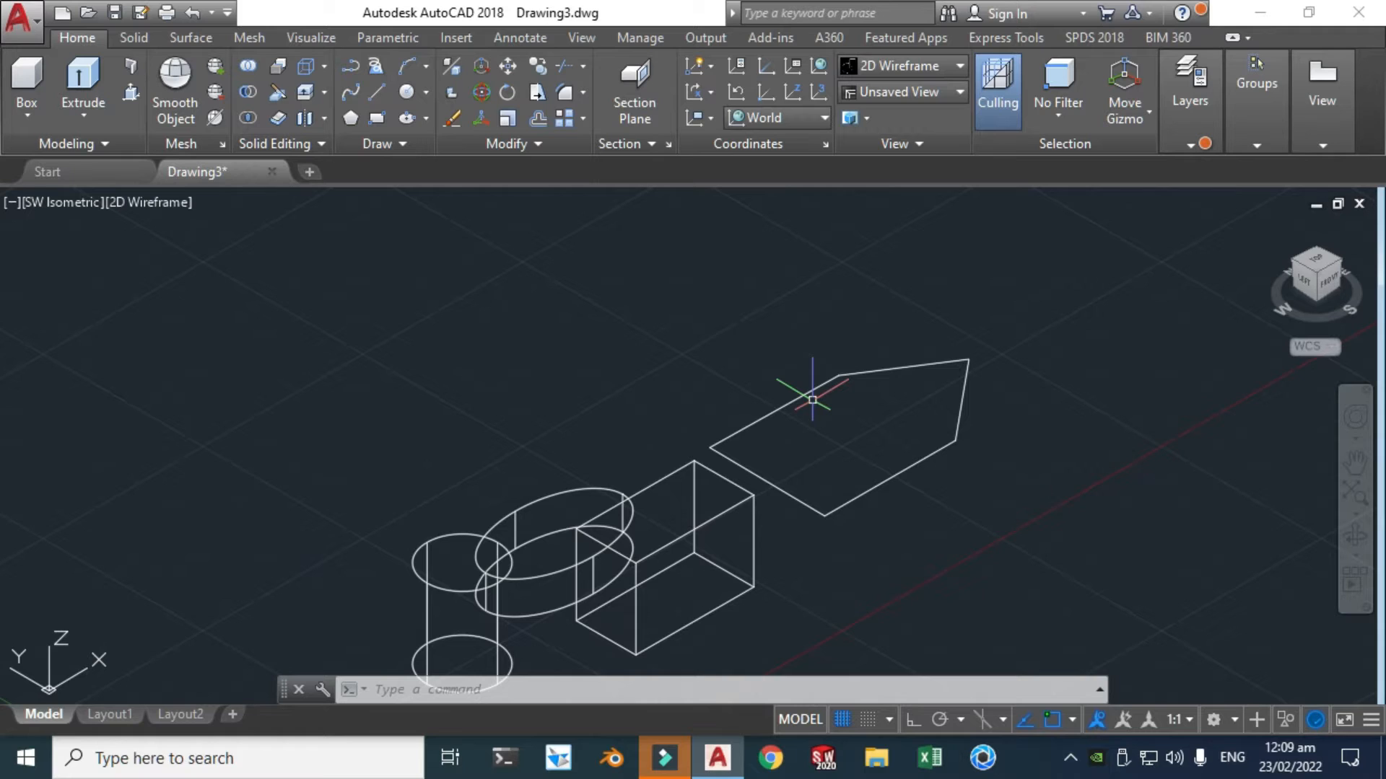
mouse_move(588, 375)
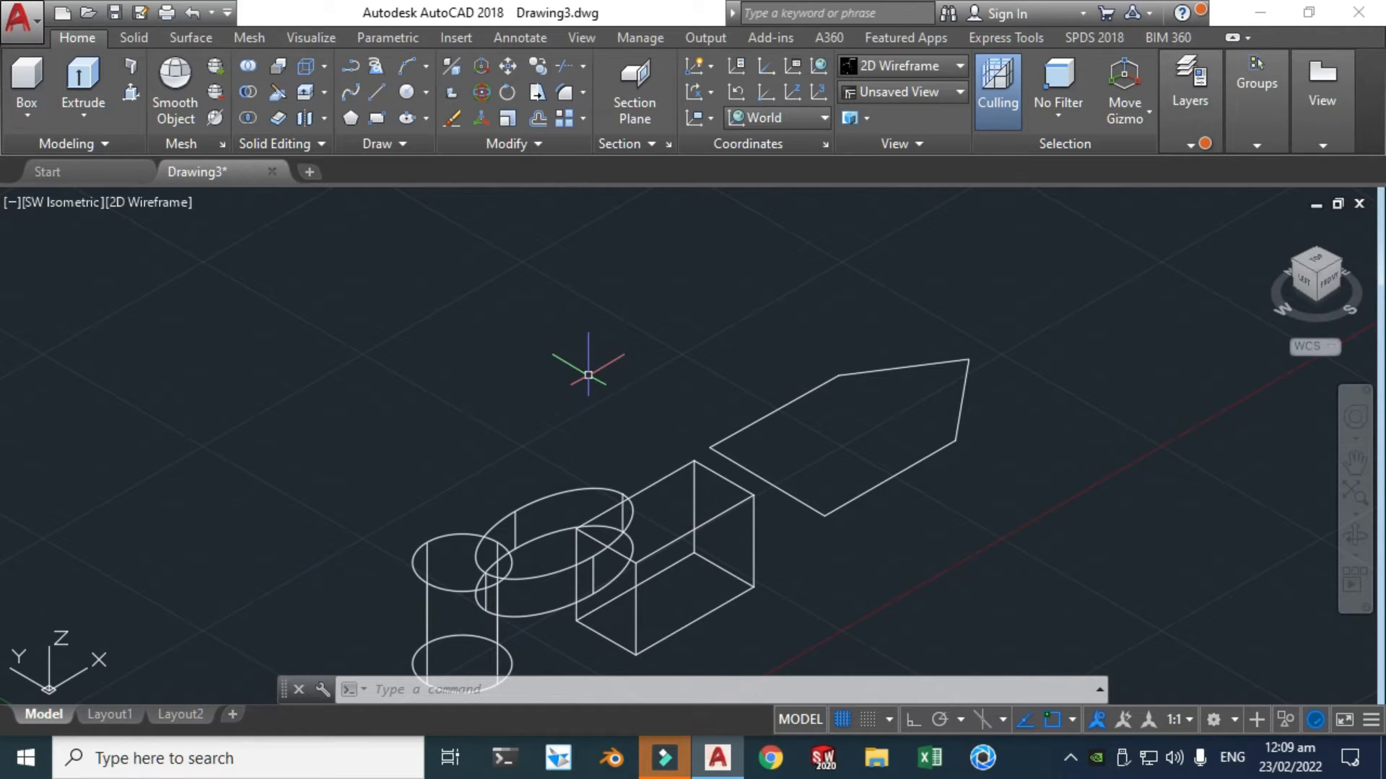
Step: Extrude the pentagon outline into a pointed prism
click(81, 84)
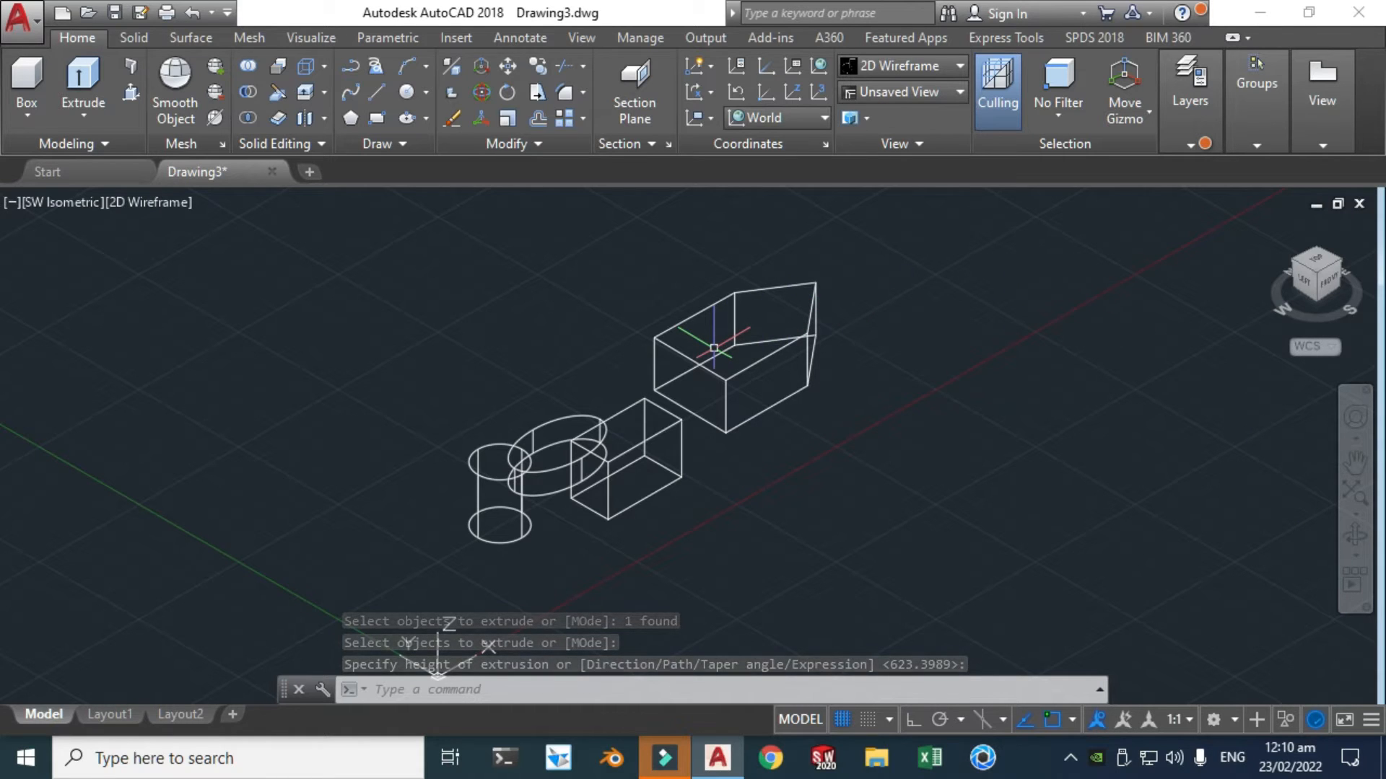
key(Escape)
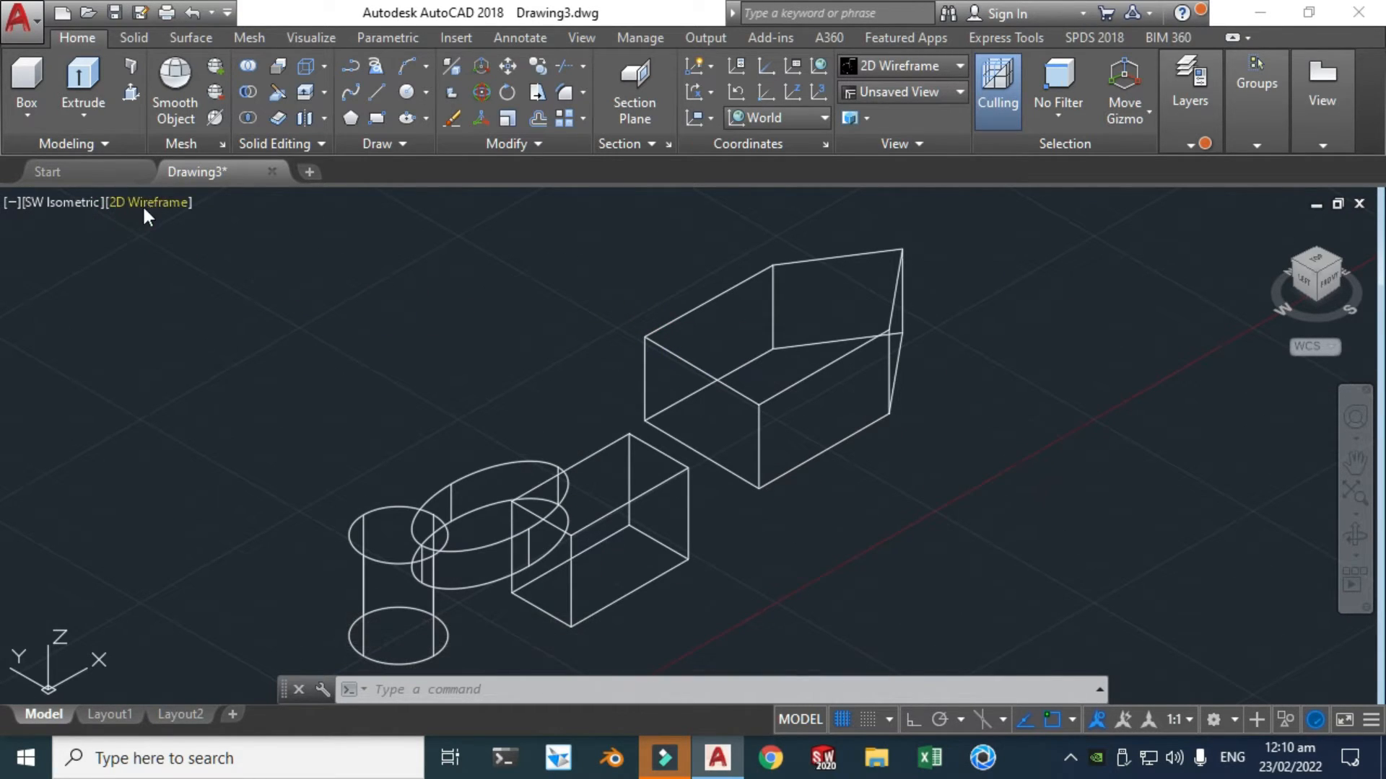
mouse_move(147, 202)
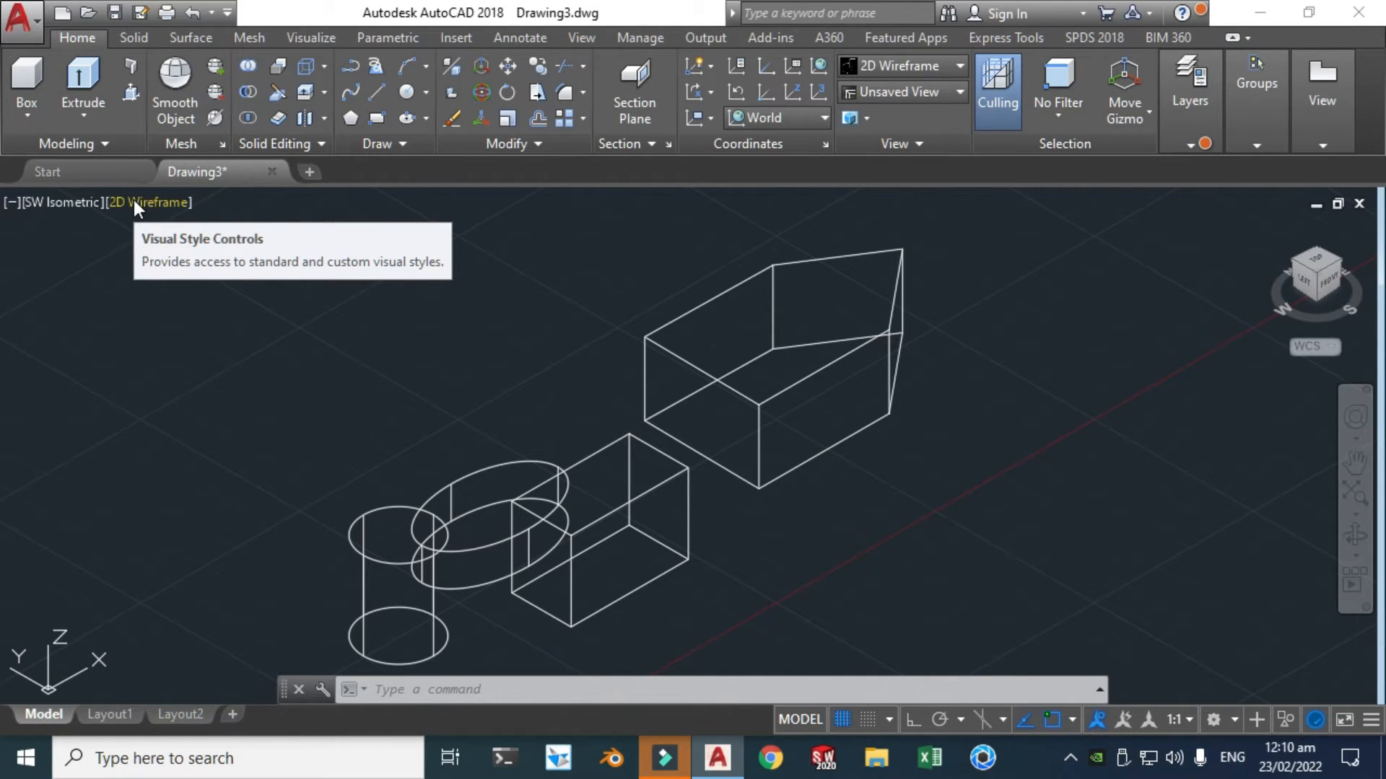
Step: Display the four solids in the Conceptual visual style
click(147, 202)
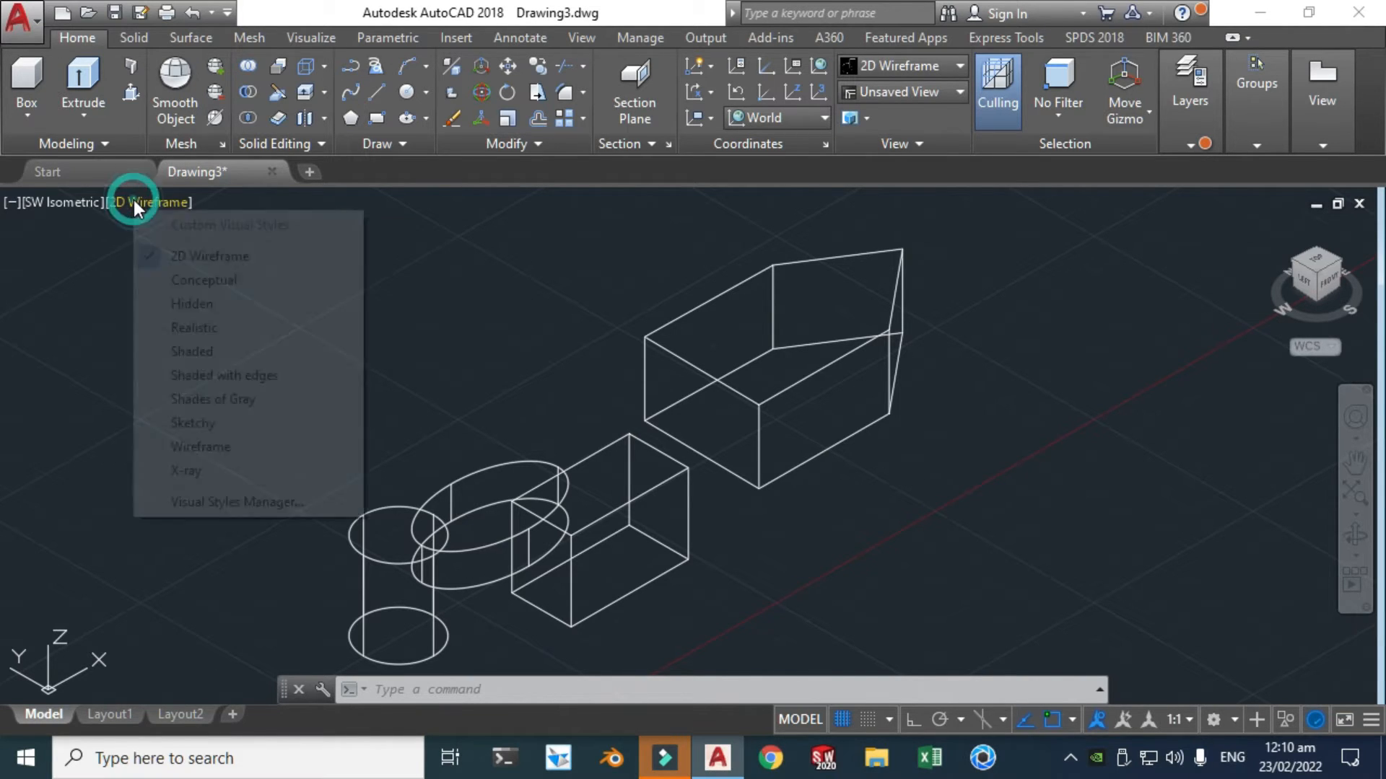
mouse_move(203, 280)
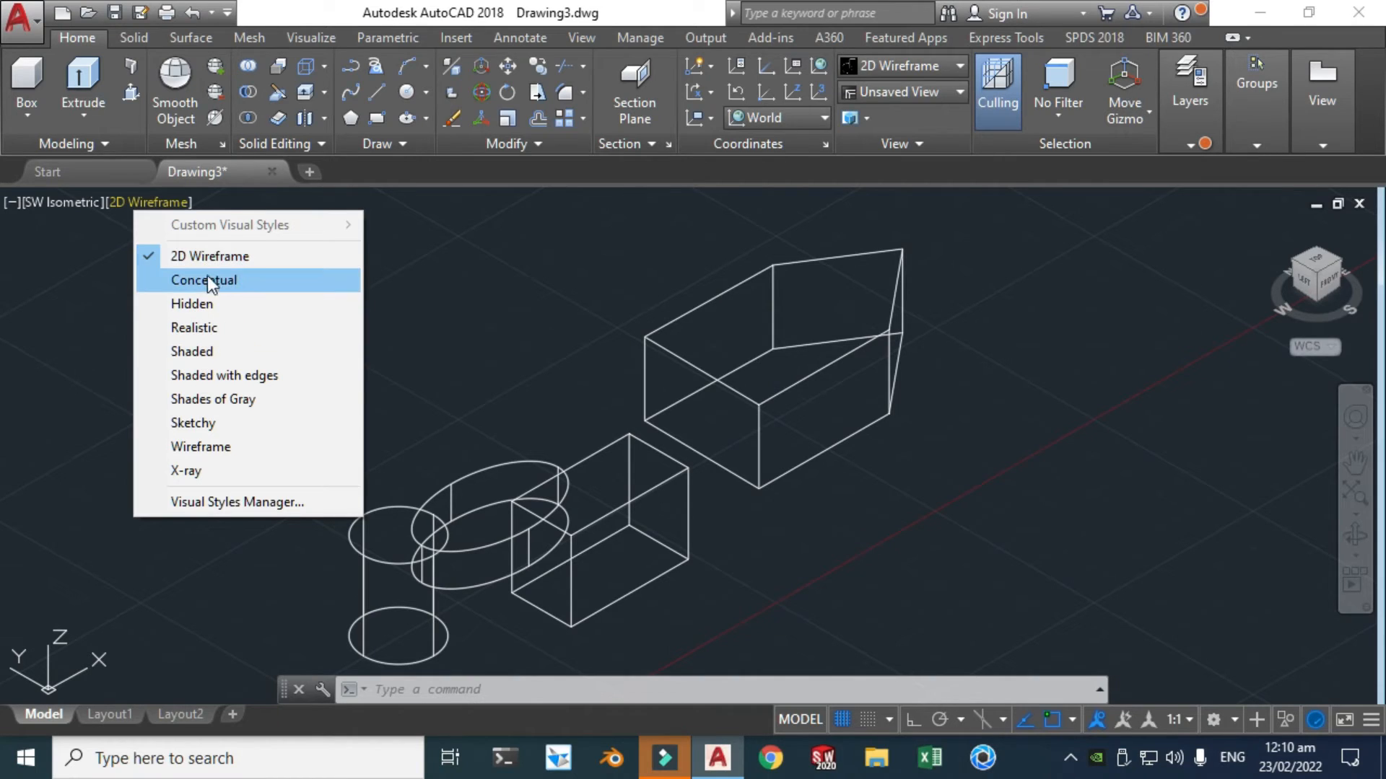
mouse_move(218, 317)
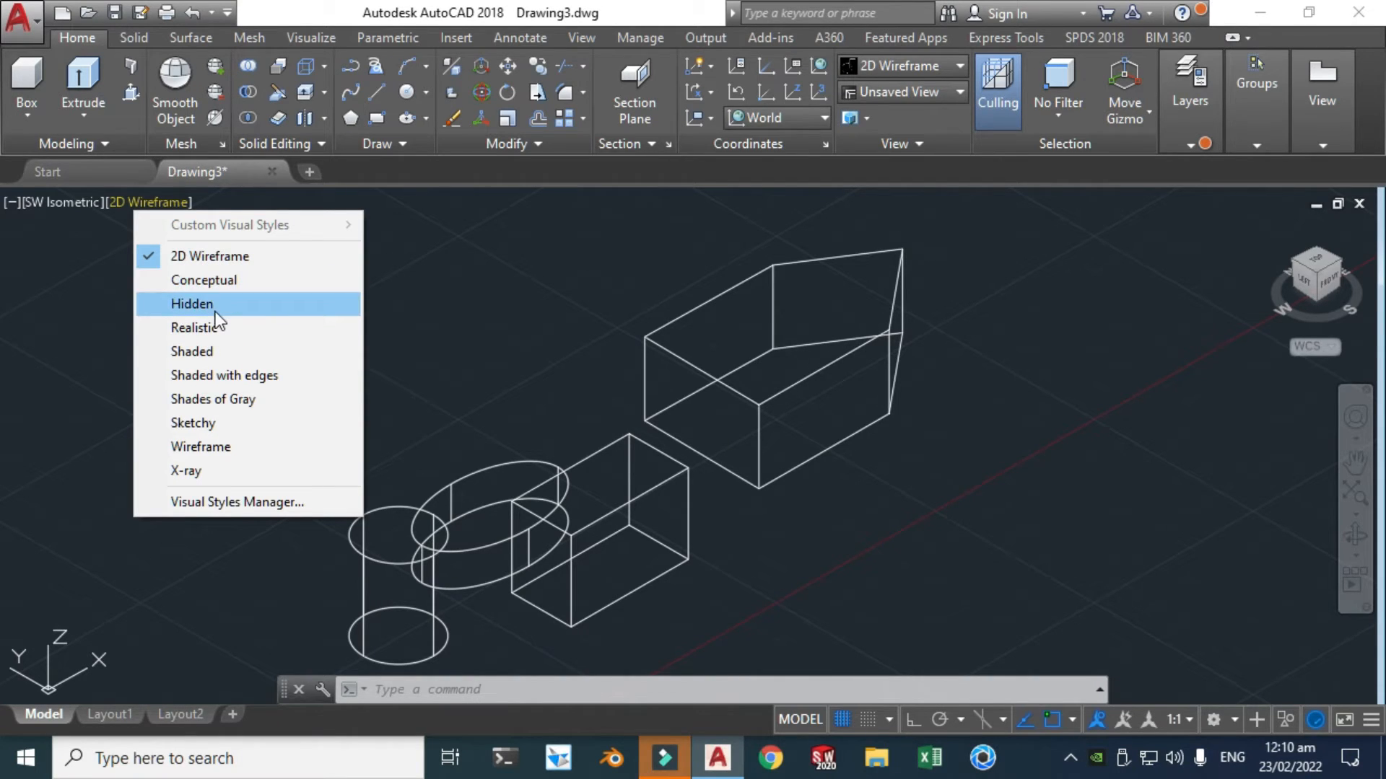
mouse_move(322, 283)
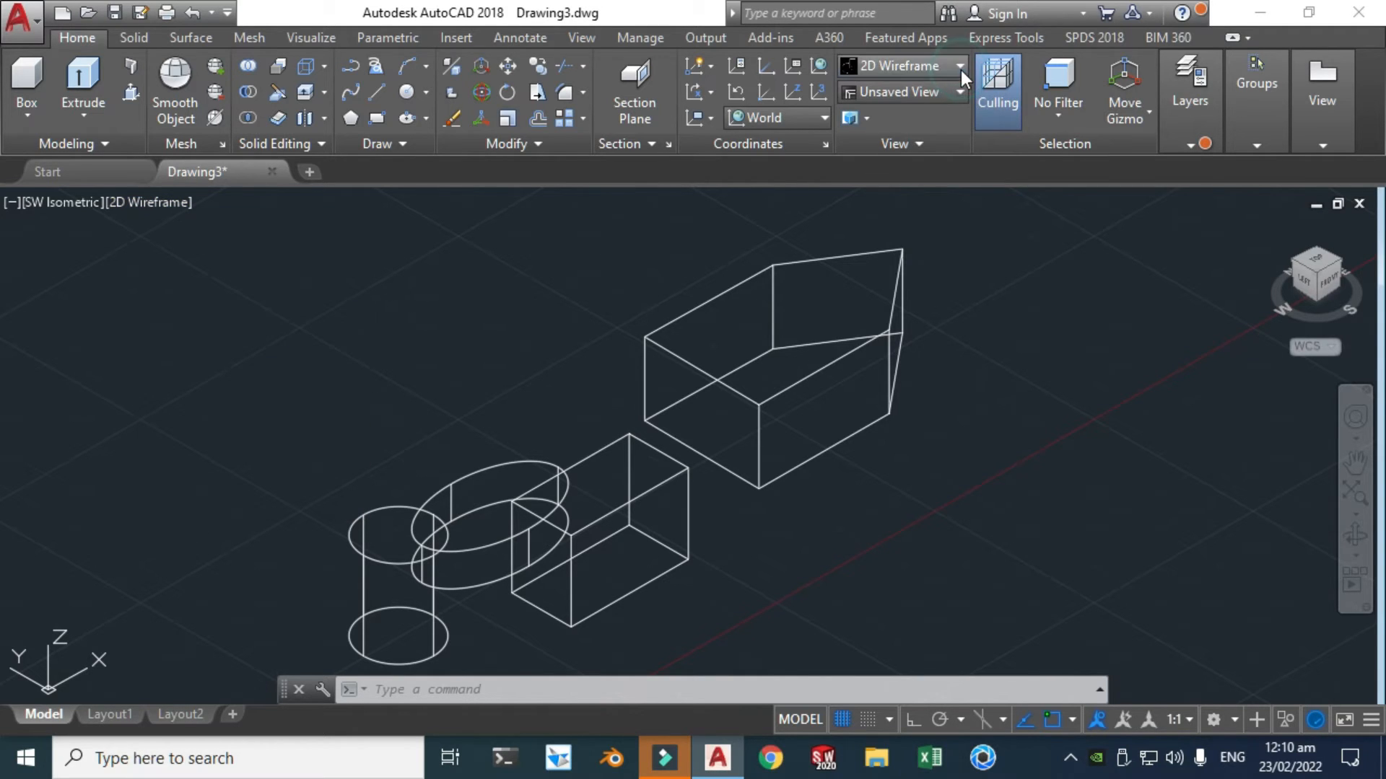
click(958, 64)
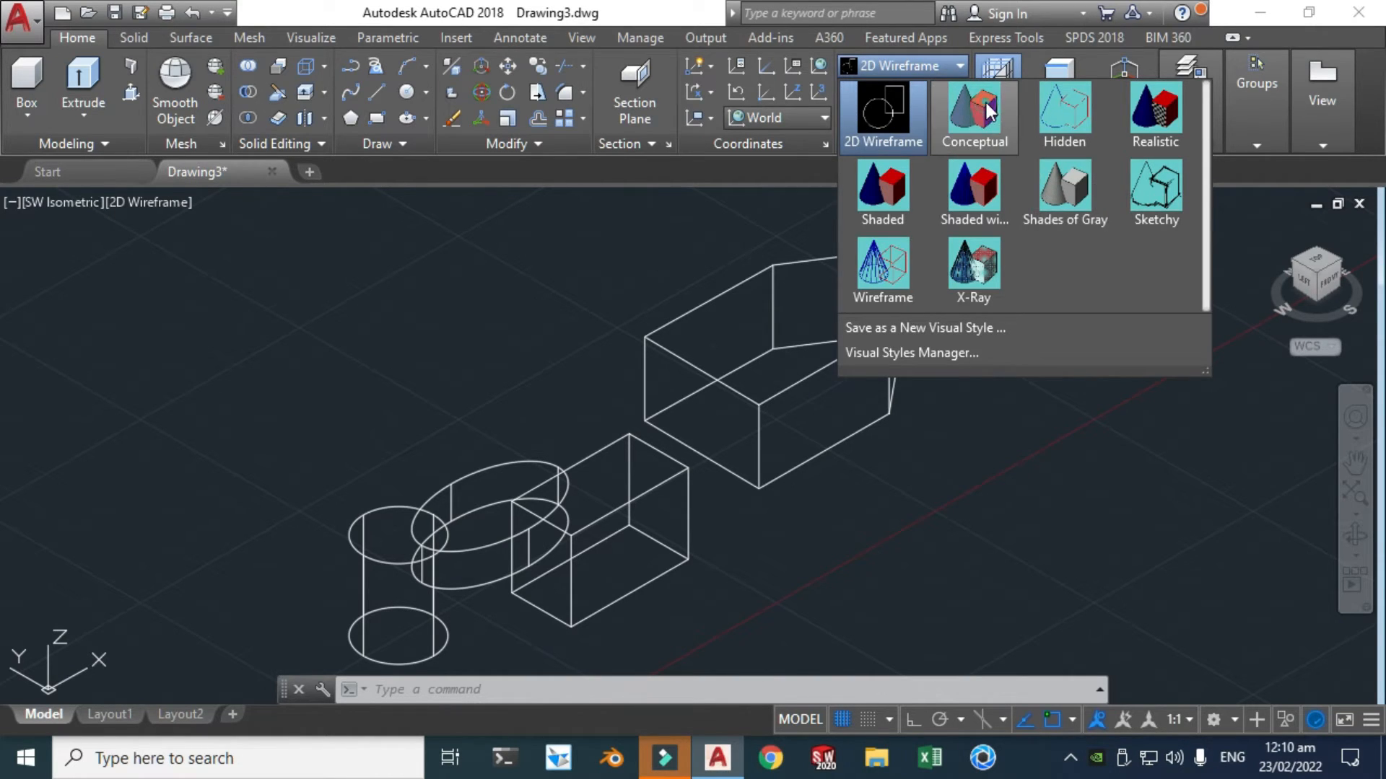
click(974, 116)
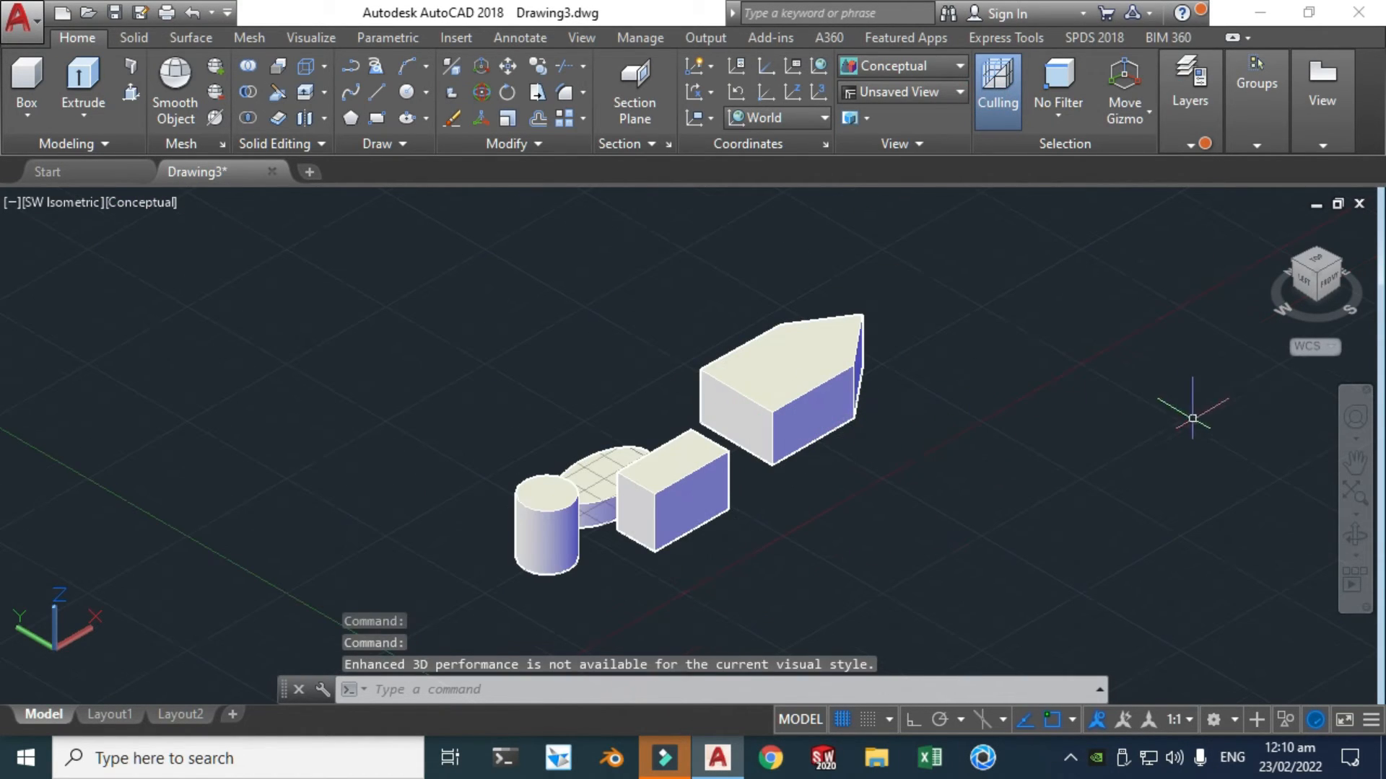
mouse_move(1357, 536)
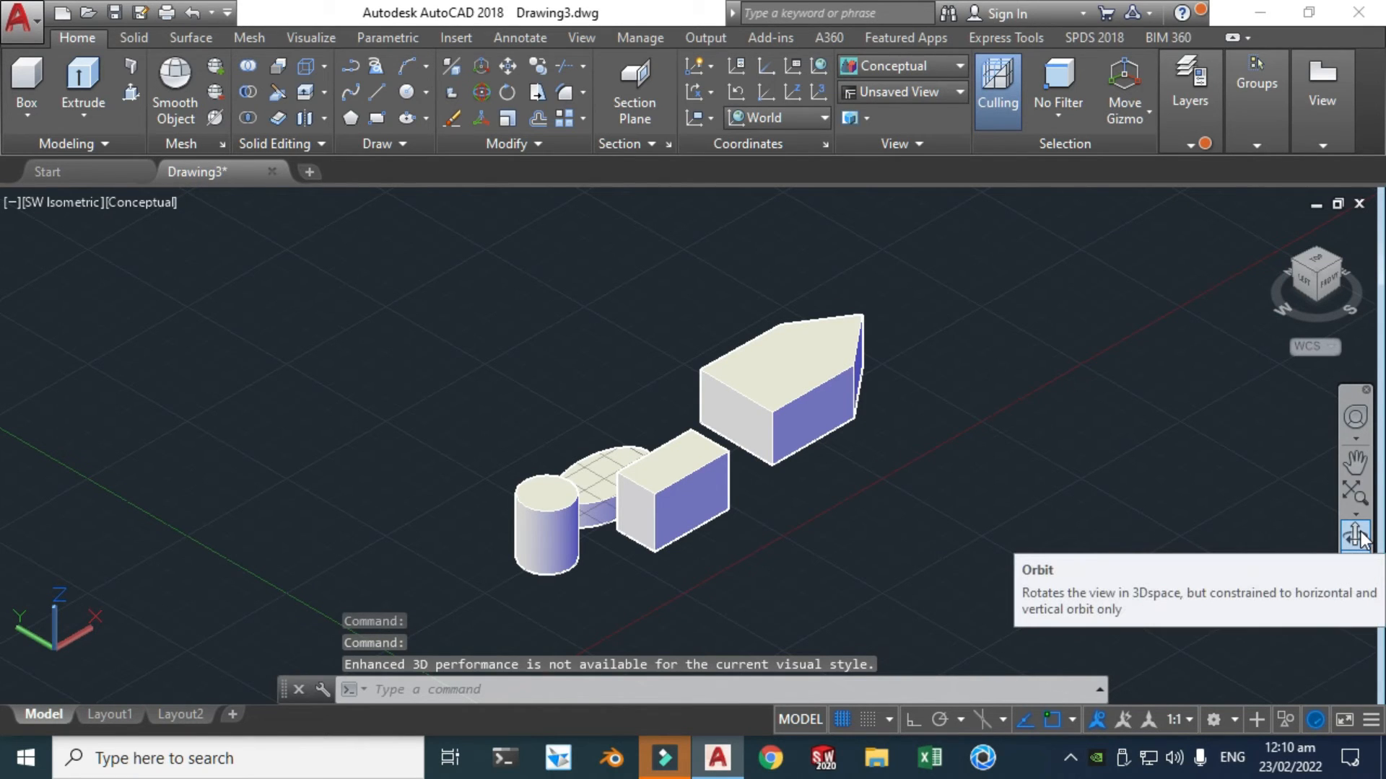
Step: Orbit the view to see the solids from a lower custom angle
click(1356, 537)
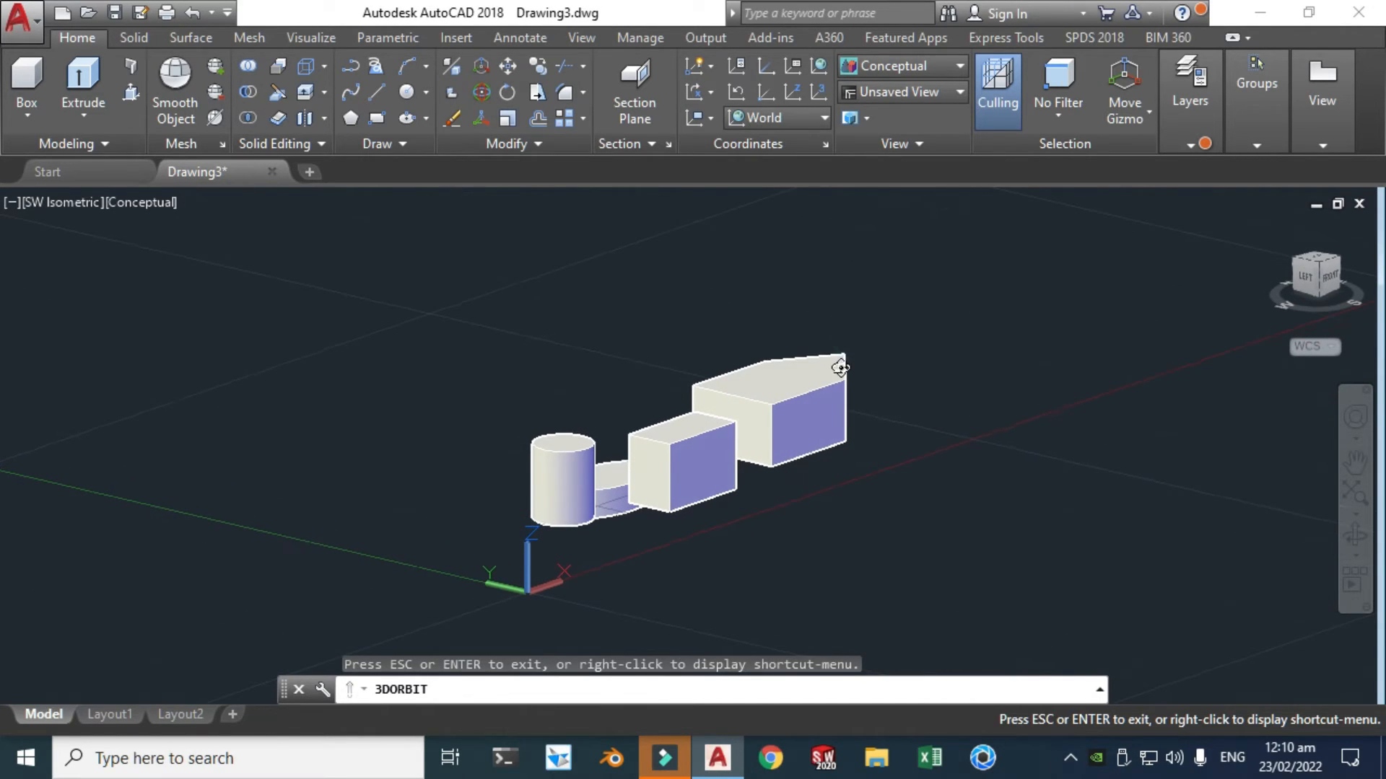
click(840, 720)
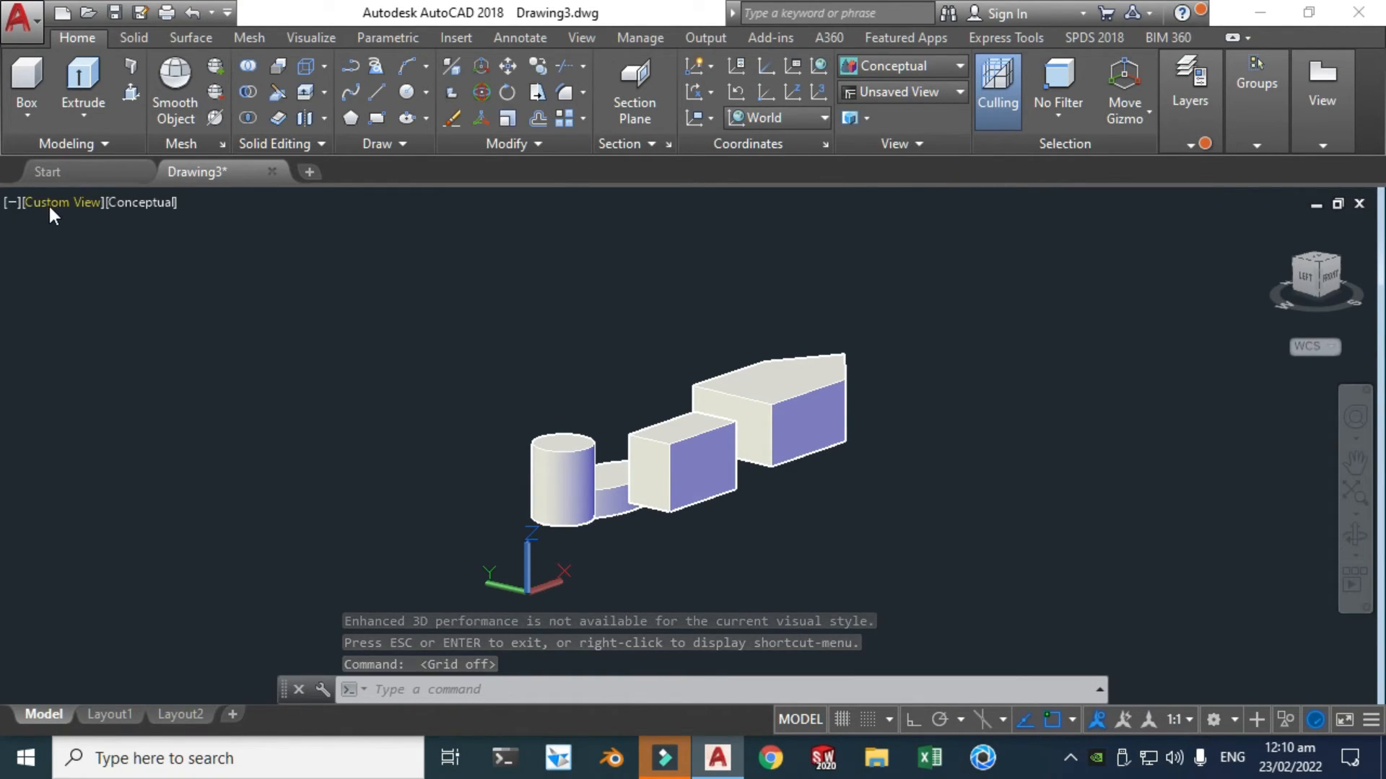
click(140, 202)
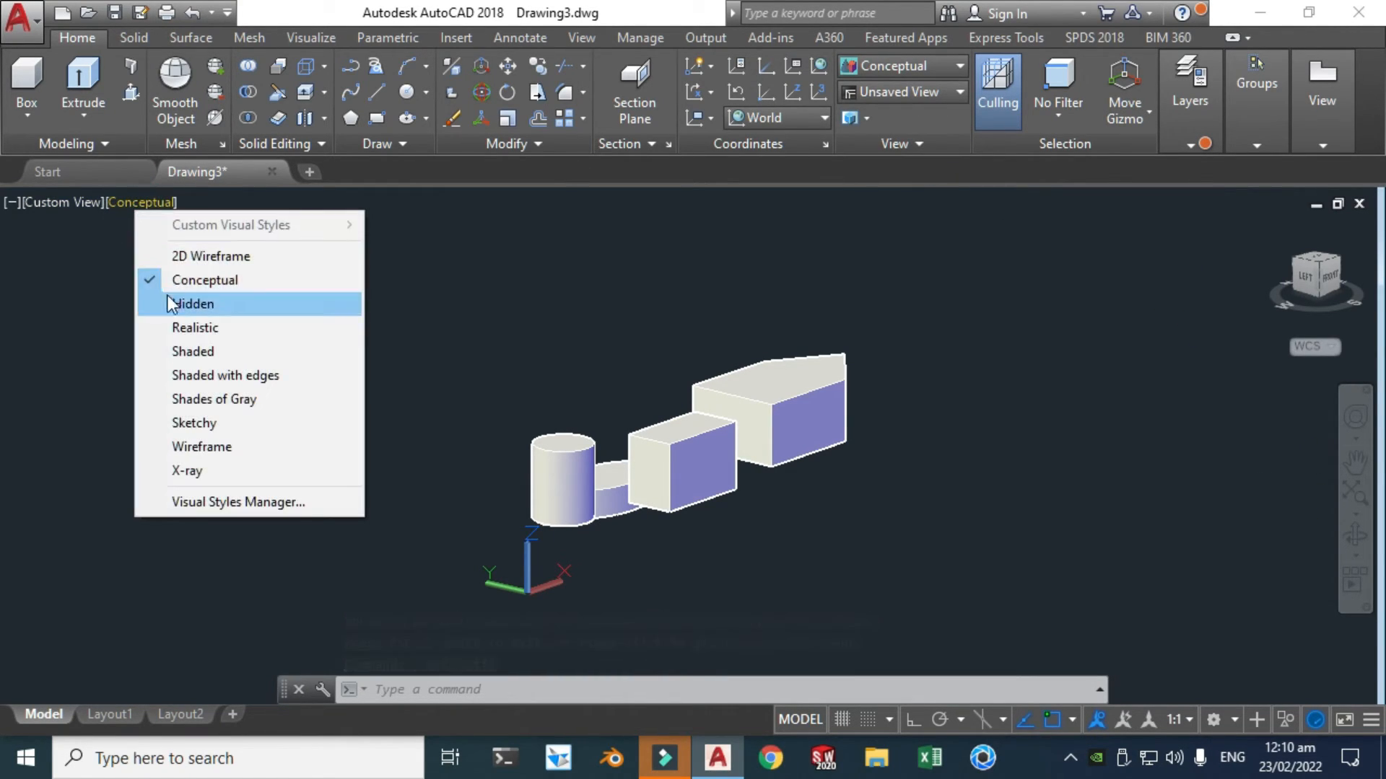
click(195, 327)
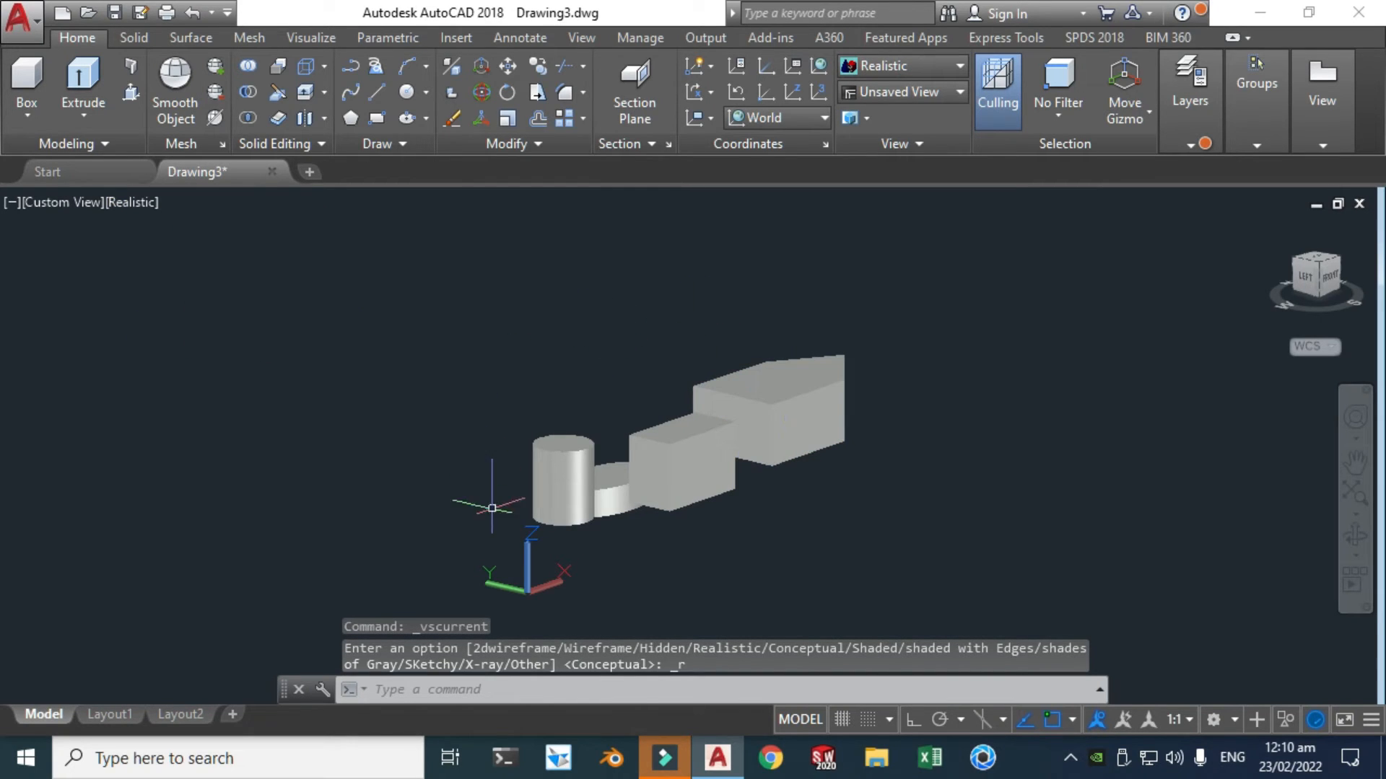
click(129, 202)
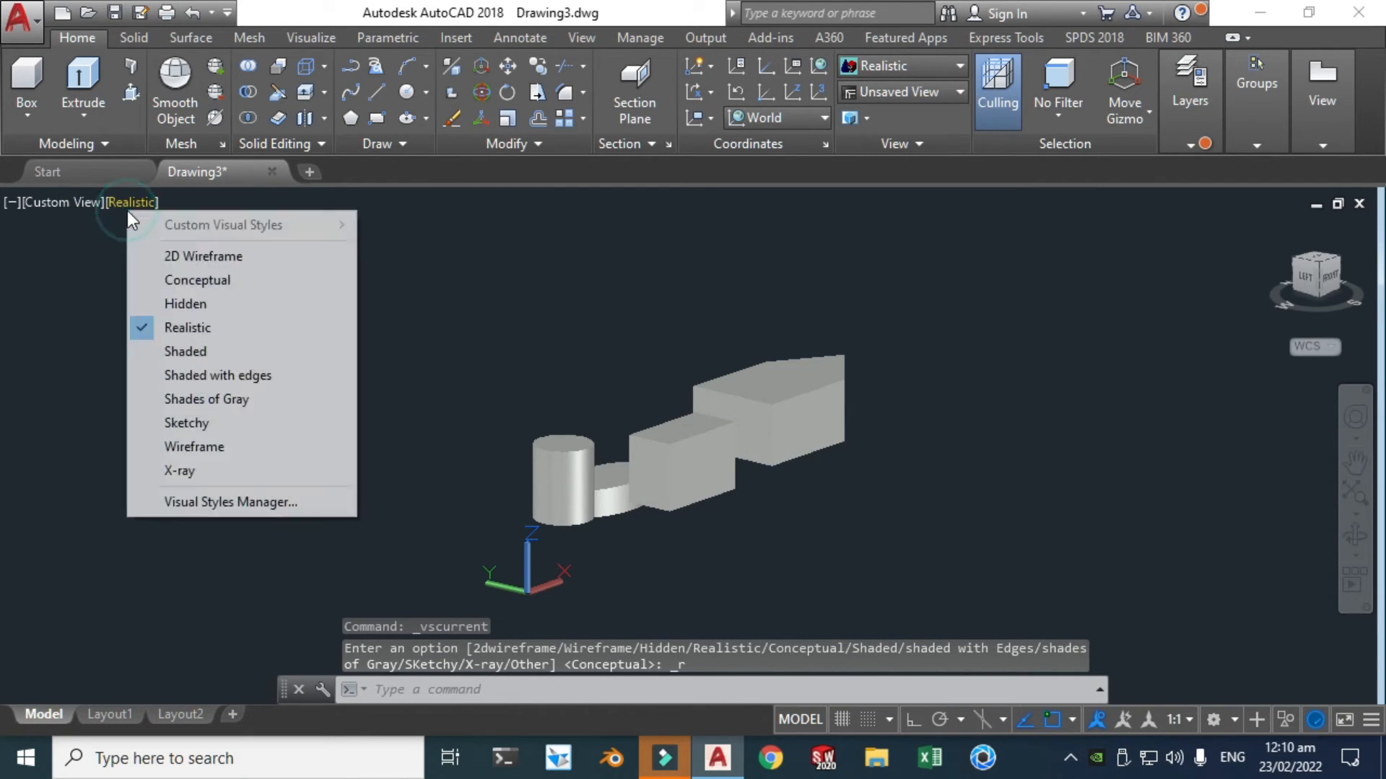
click(184, 352)
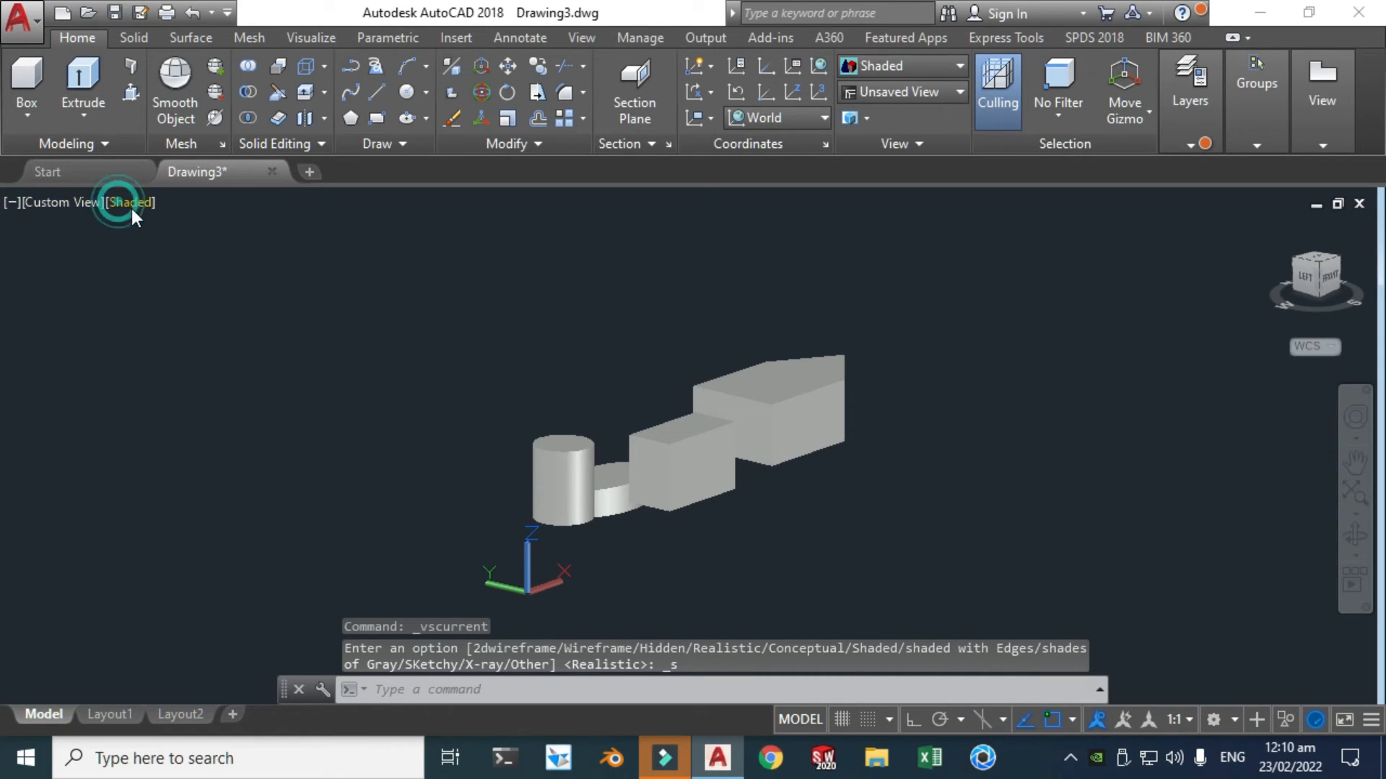
click(130, 202)
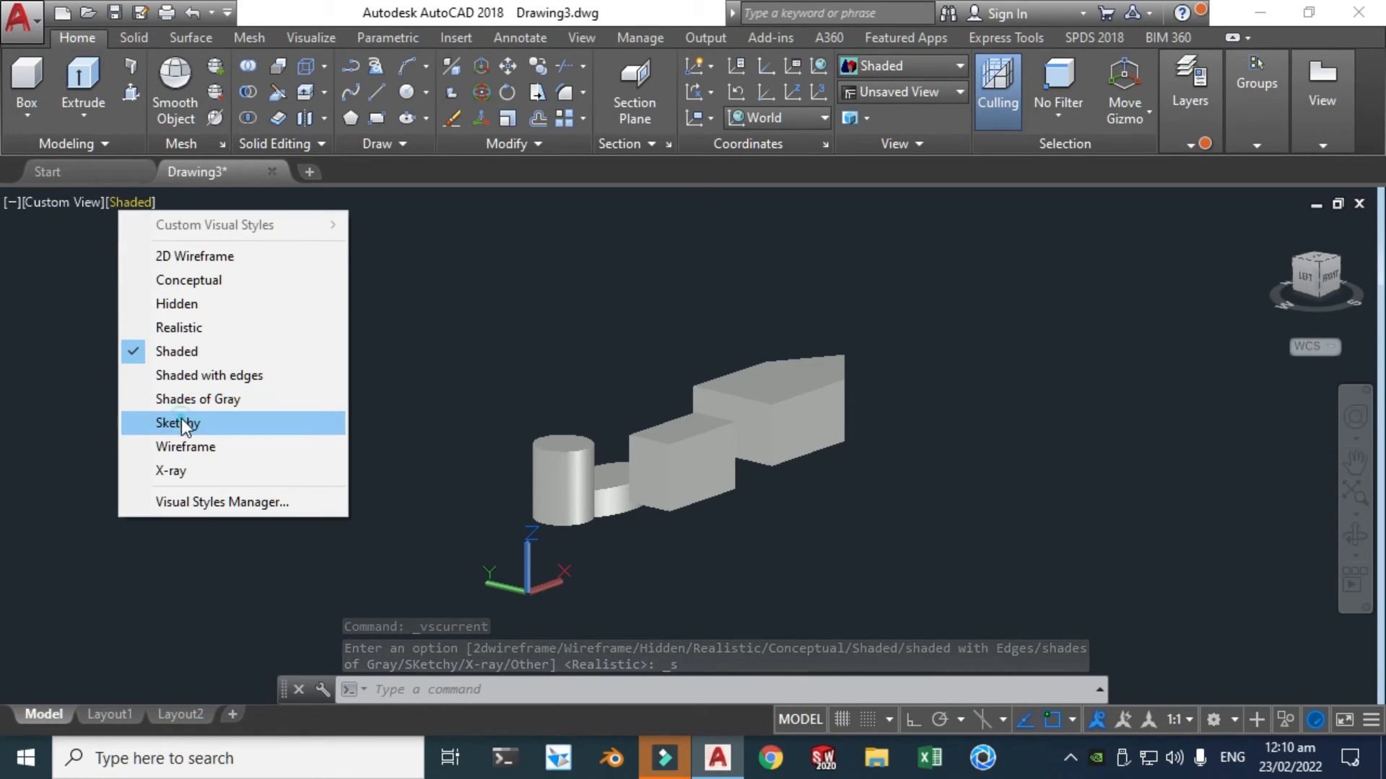
click(176, 423)
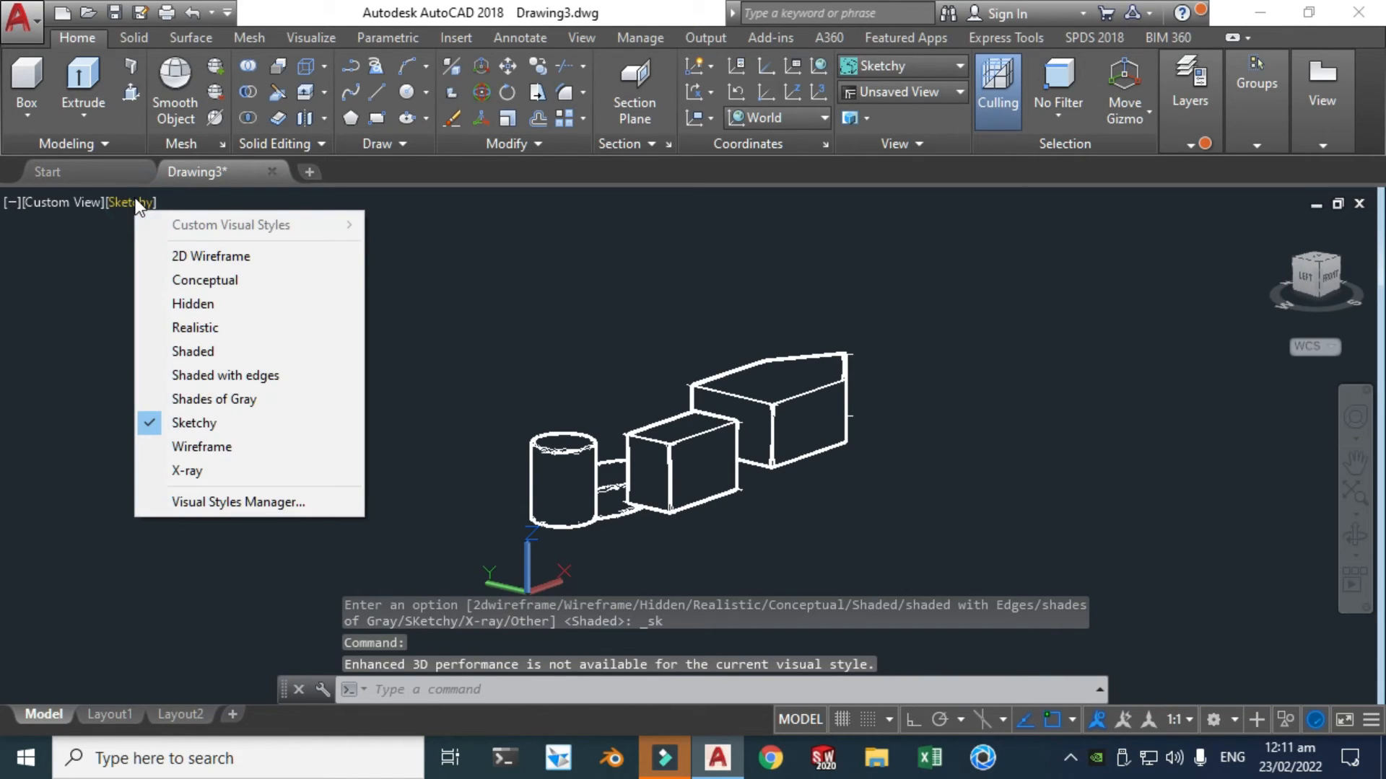
mouse_move(193, 304)
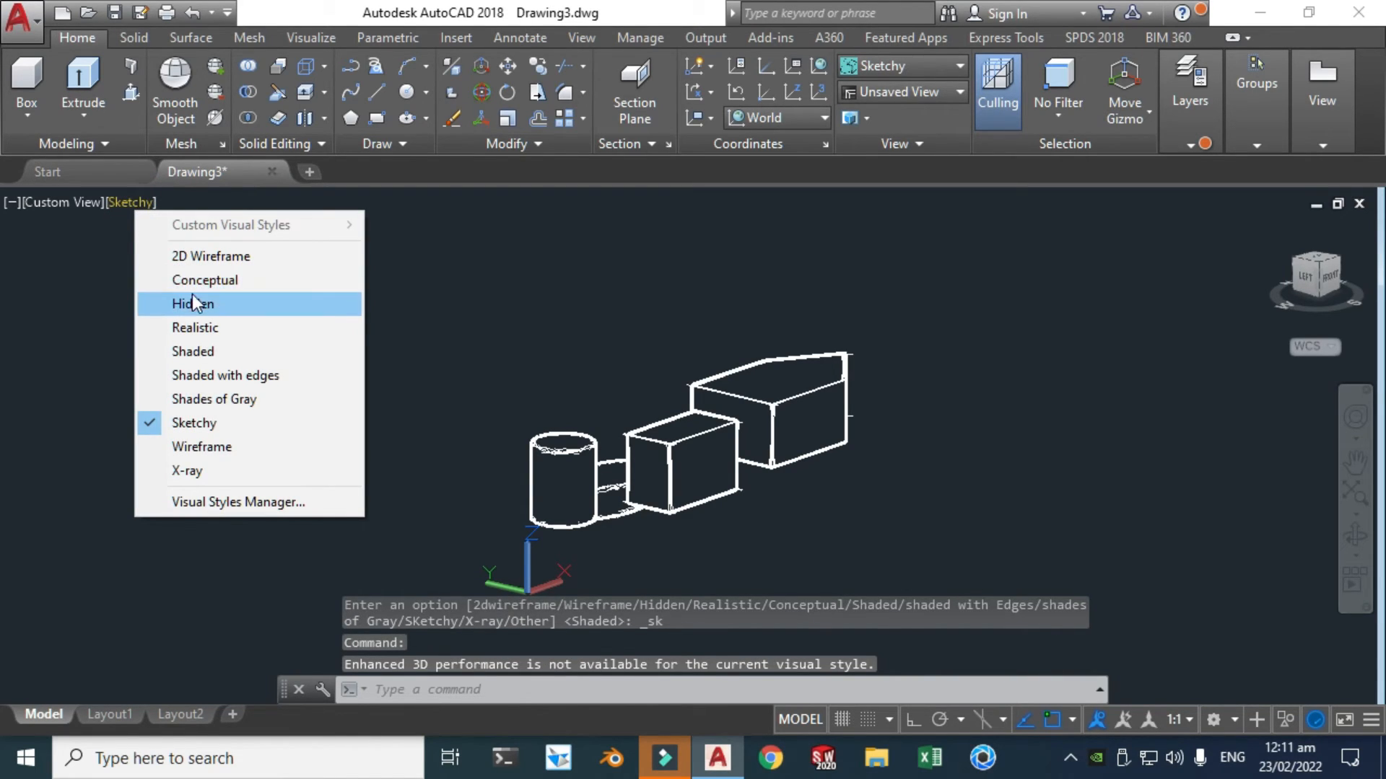
click(205, 280)
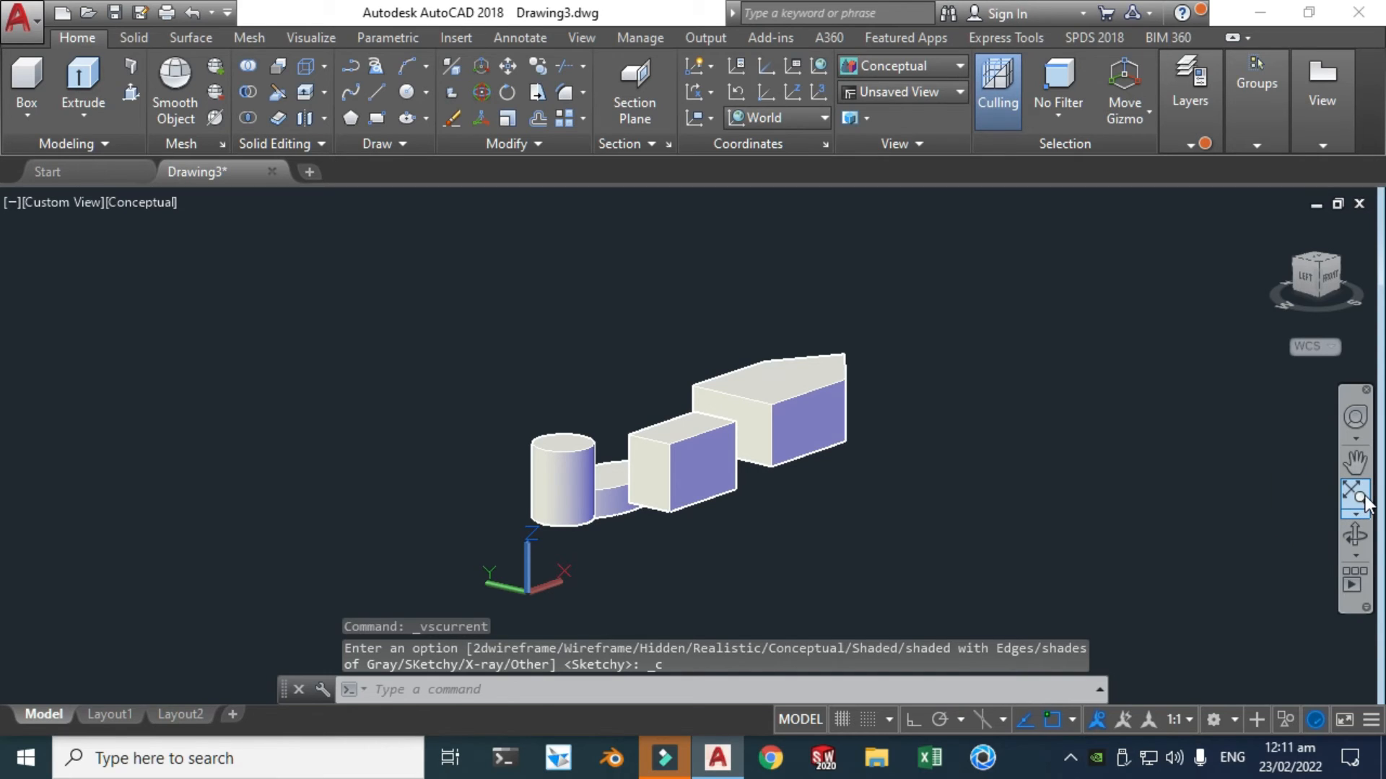